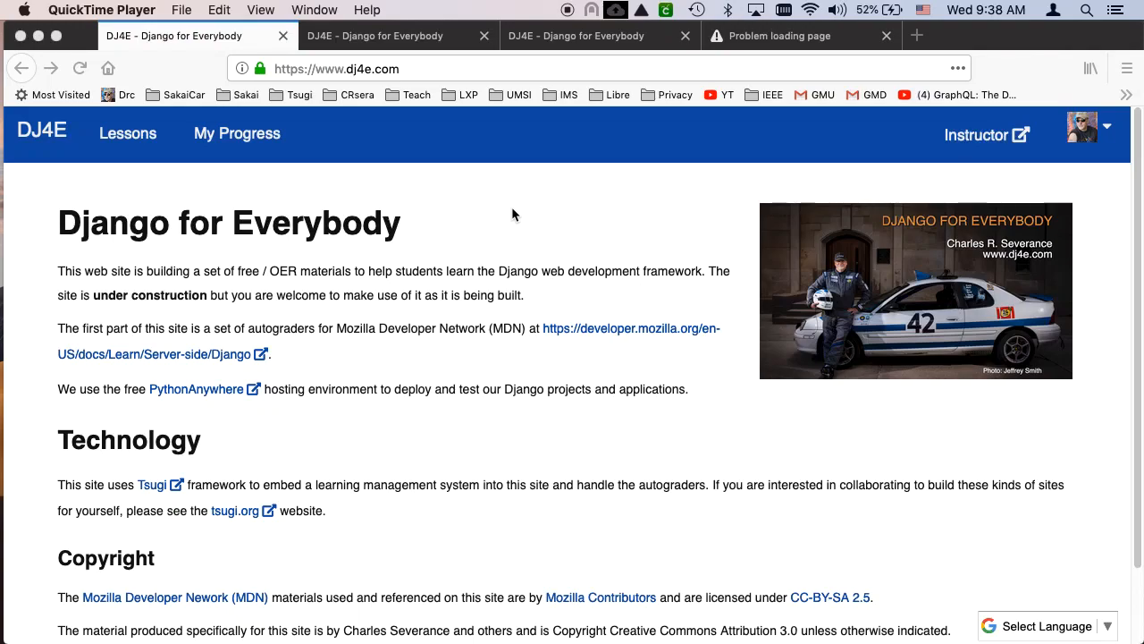
Open the Hello World assignment and scroll to its new project and application commands.
{"action": "left_click", "coordinate": [394, 35]}
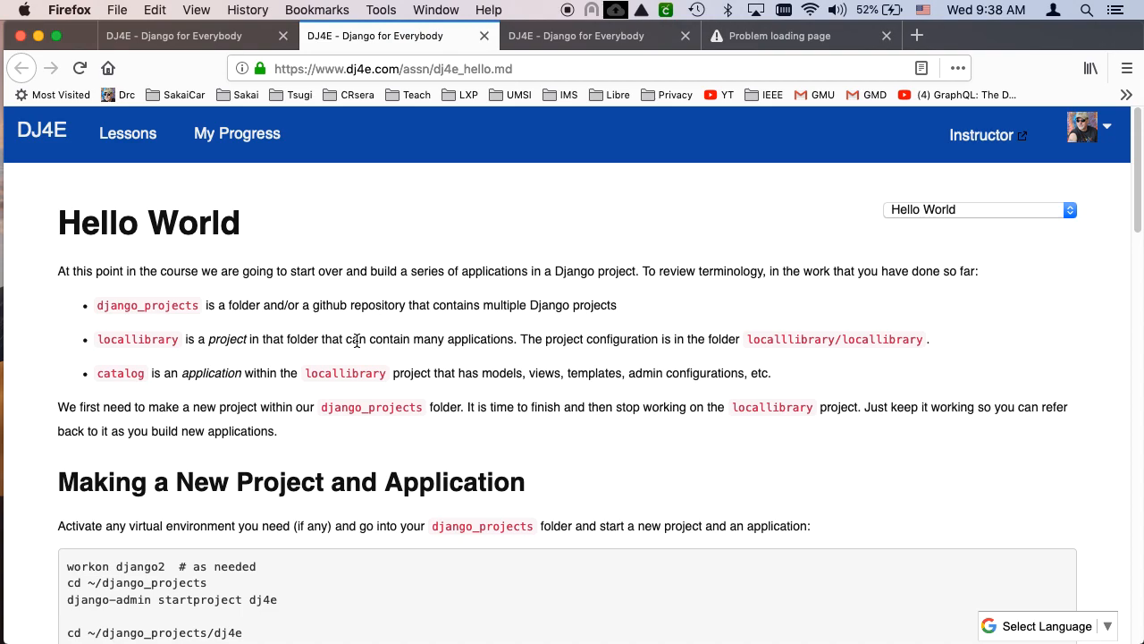
{"action": "scroll", "scroll_direction": "down", "scroll_amount": 3}
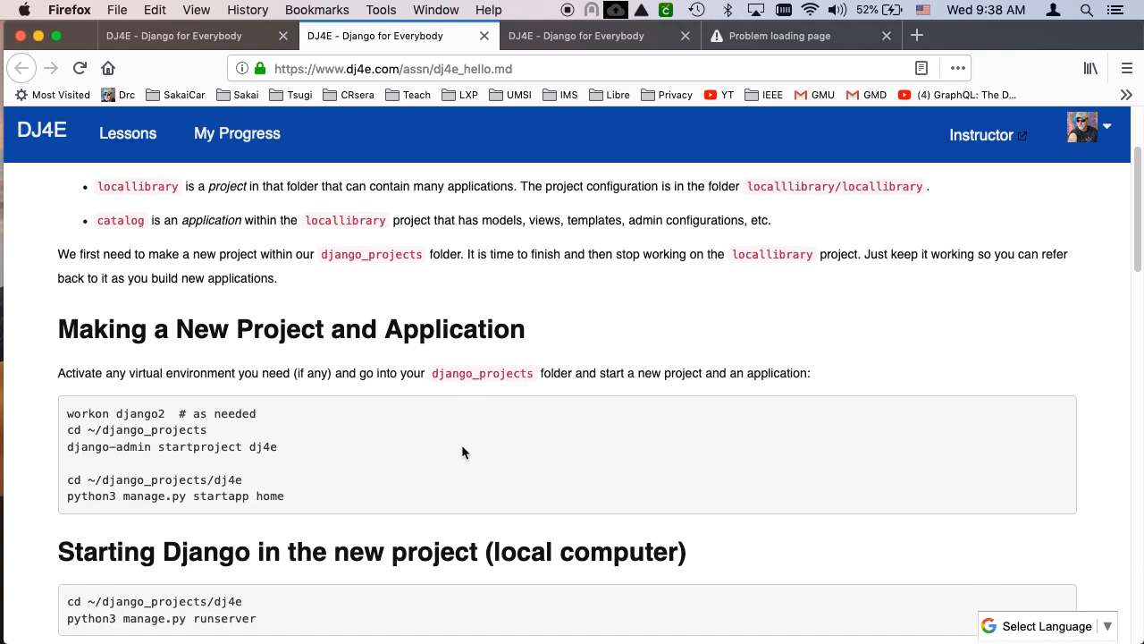
{"action": "scroll", "scroll_direction": "down", "scroll_amount": 3}
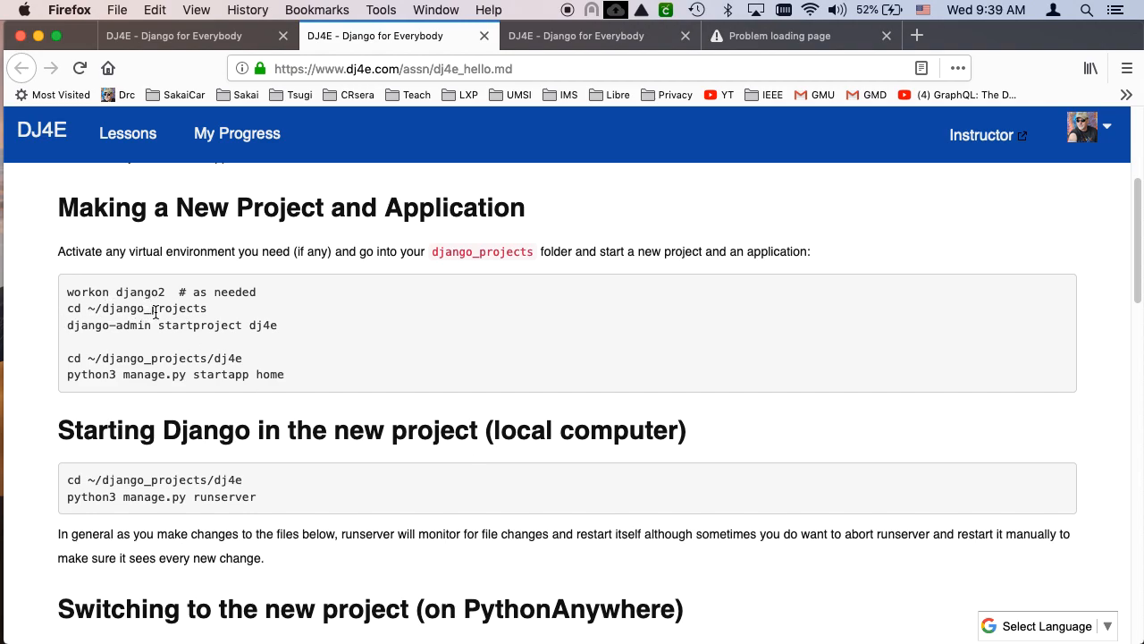
Switch to Terminal and highlight the django_projects path in the pwd output.
{"action": "key", "text": "Cmd+Tab"}
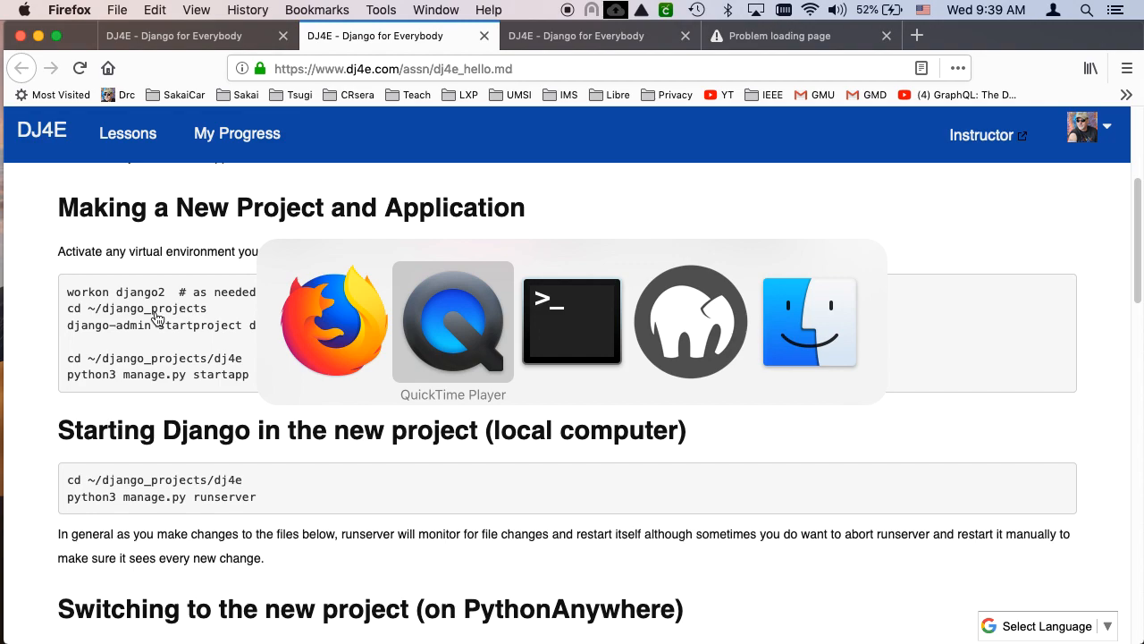
{"action": "left_click", "coordinate": [572, 320]}
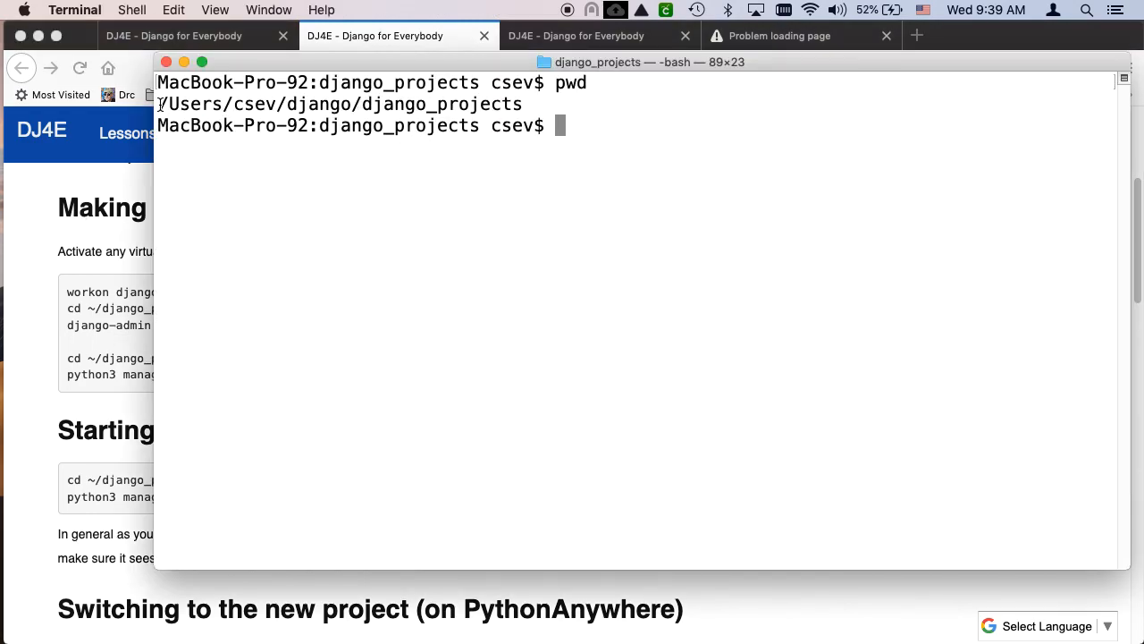
{"action": "left_click_drag", "start_coordinate": [157, 104], "coordinate": [361, 103]}
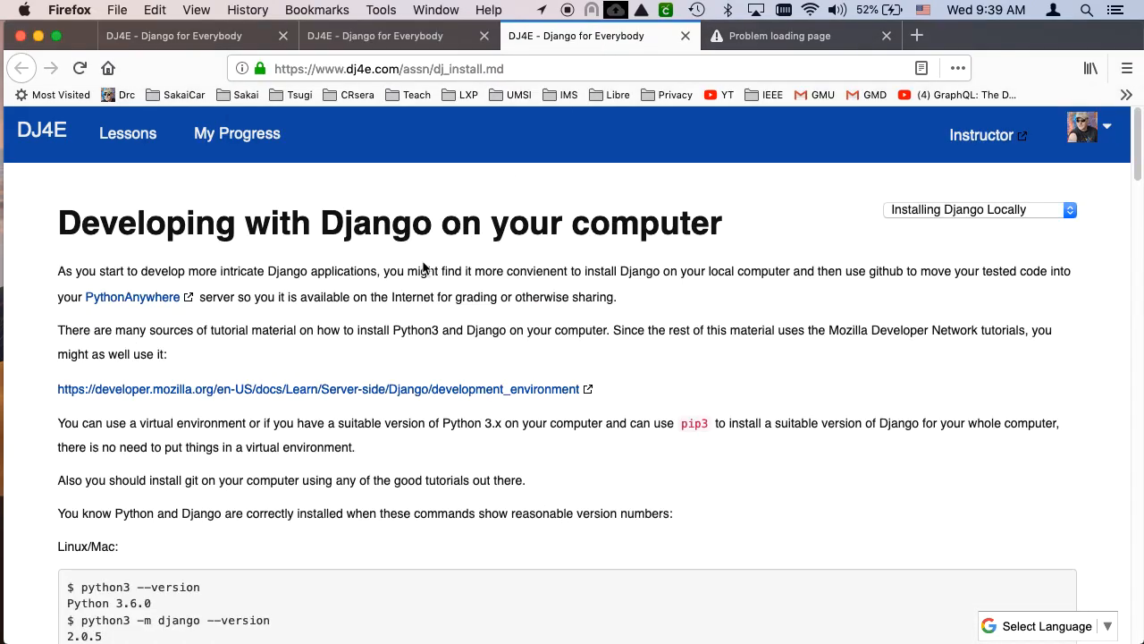
Scroll through the local Django install checks and the Hello World setup commands.
{"action": "scroll", "scroll_direction": "down", "scroll_amount": 3}
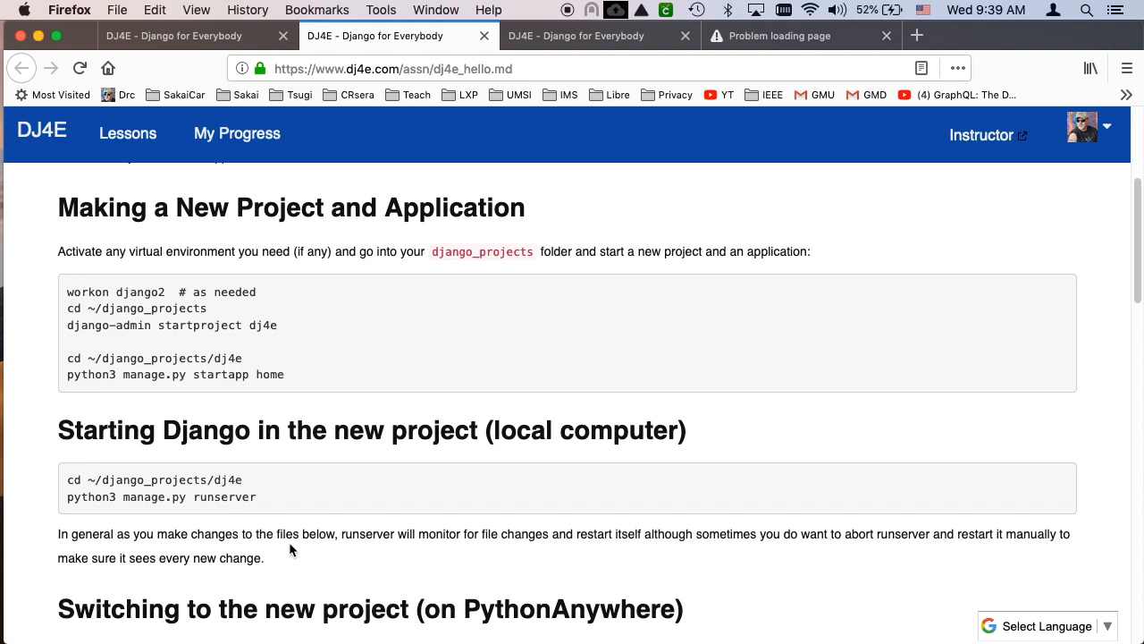
{"action": "scroll", "scroll_direction": "down", "scroll_amount": 3}
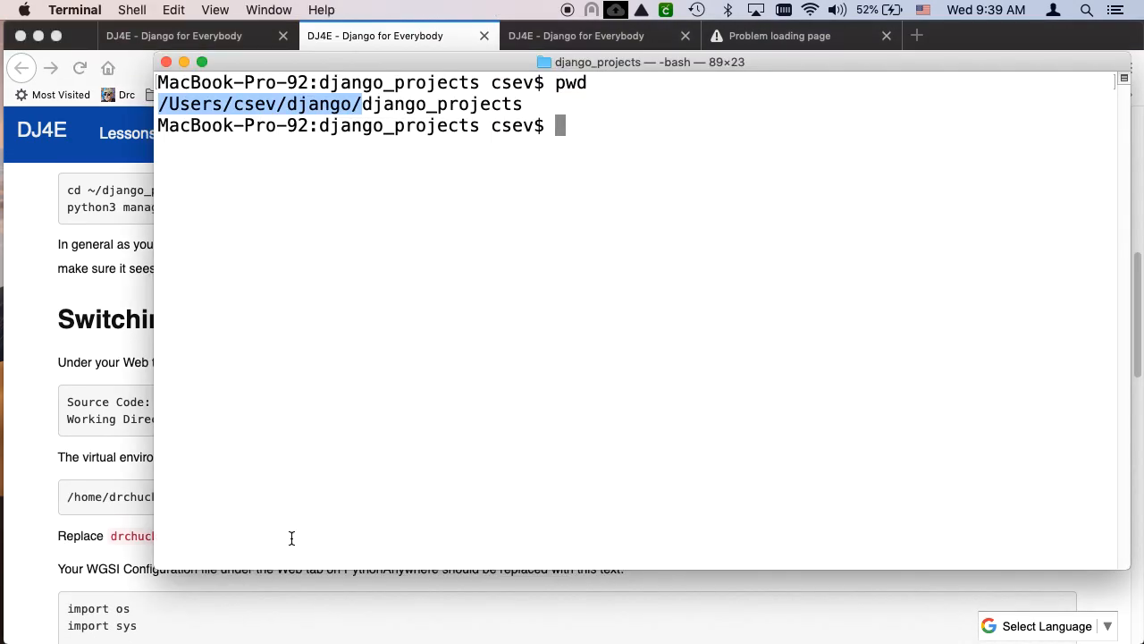
Check the installed versions: Python 3.6.0 and Django 2.1.7.
{"action": "type", "text": "python3"}
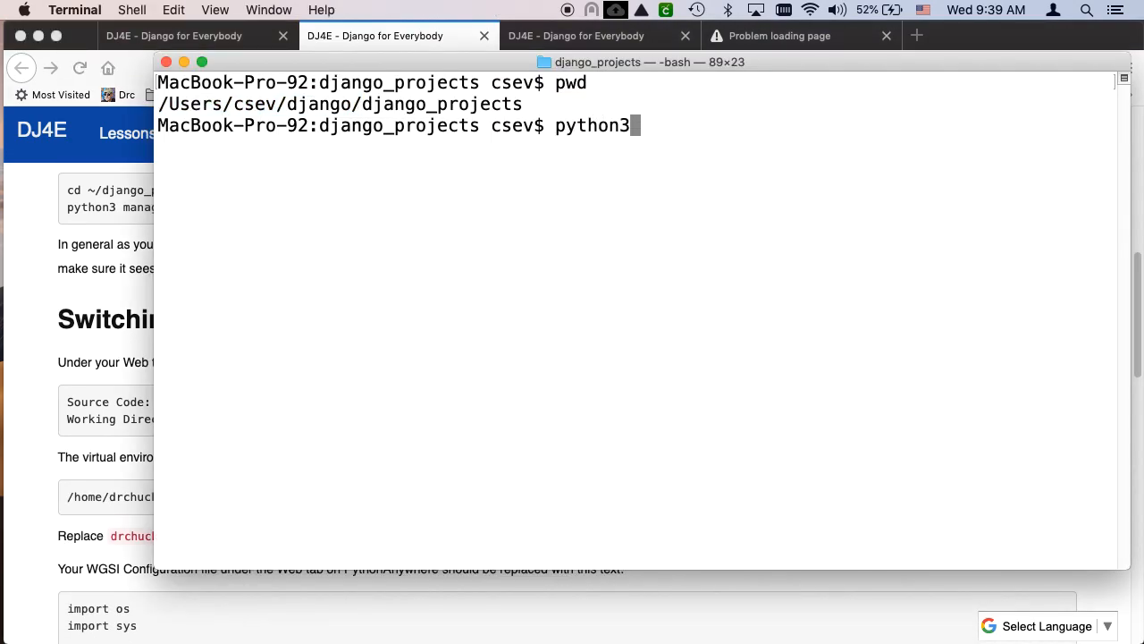
{"action": "type", "text": "--versio"}
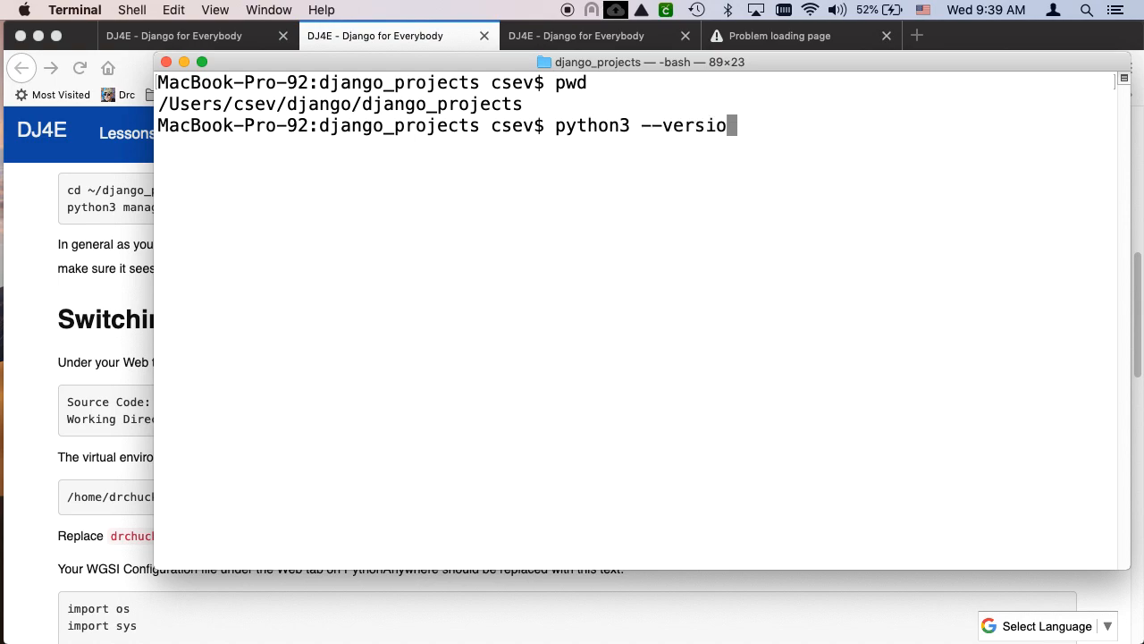
{"action": "key", "text": "Return"}
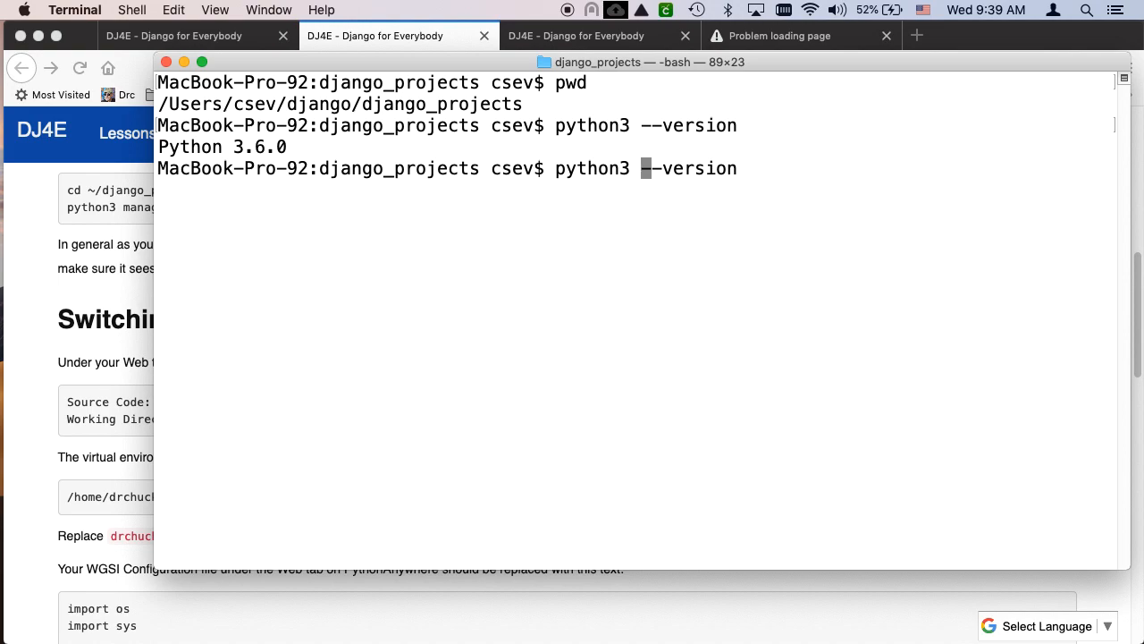
{"action": "type", "text": "-m django -"}
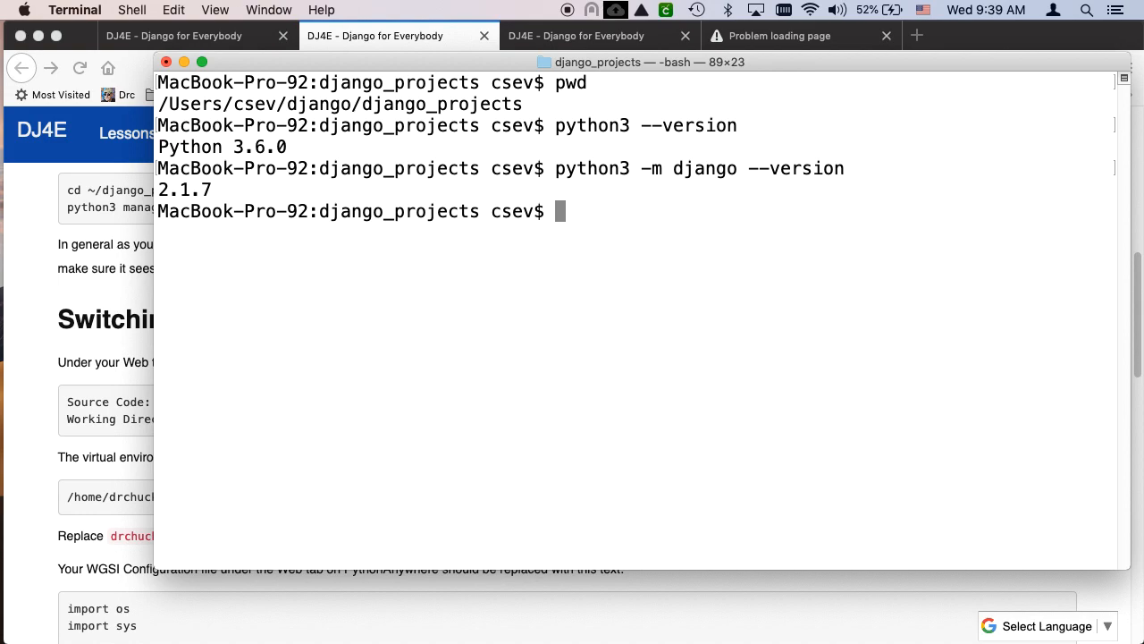
List the installed Python packages with pip3 freeze and scroll through them.
{"action": "type", "text": "pip"}
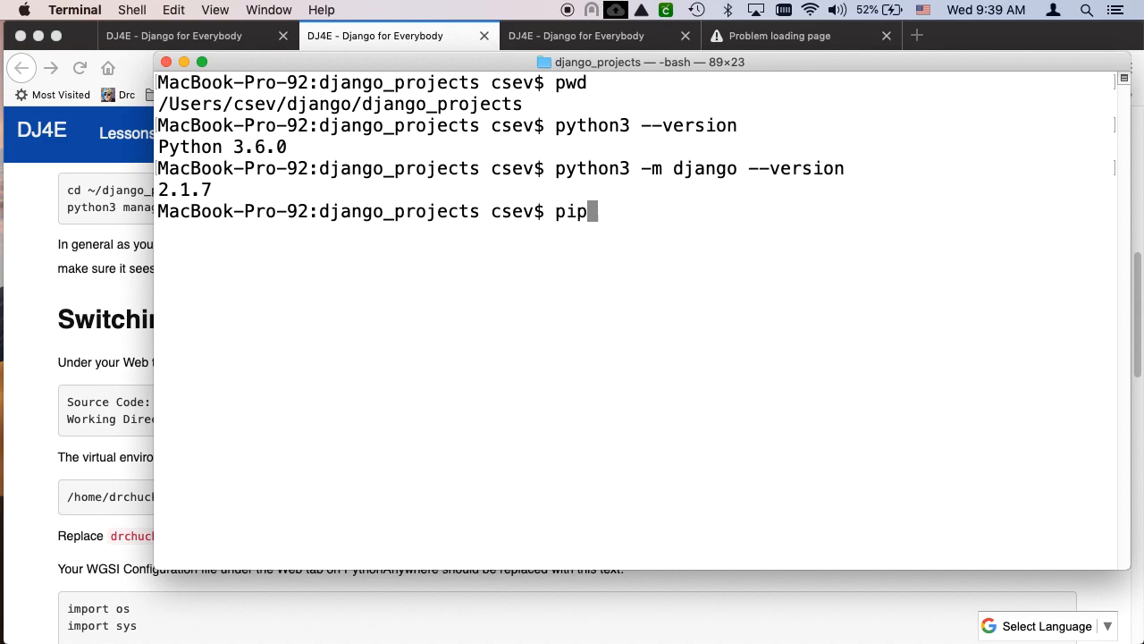
{"action": "type", "text": "3"}
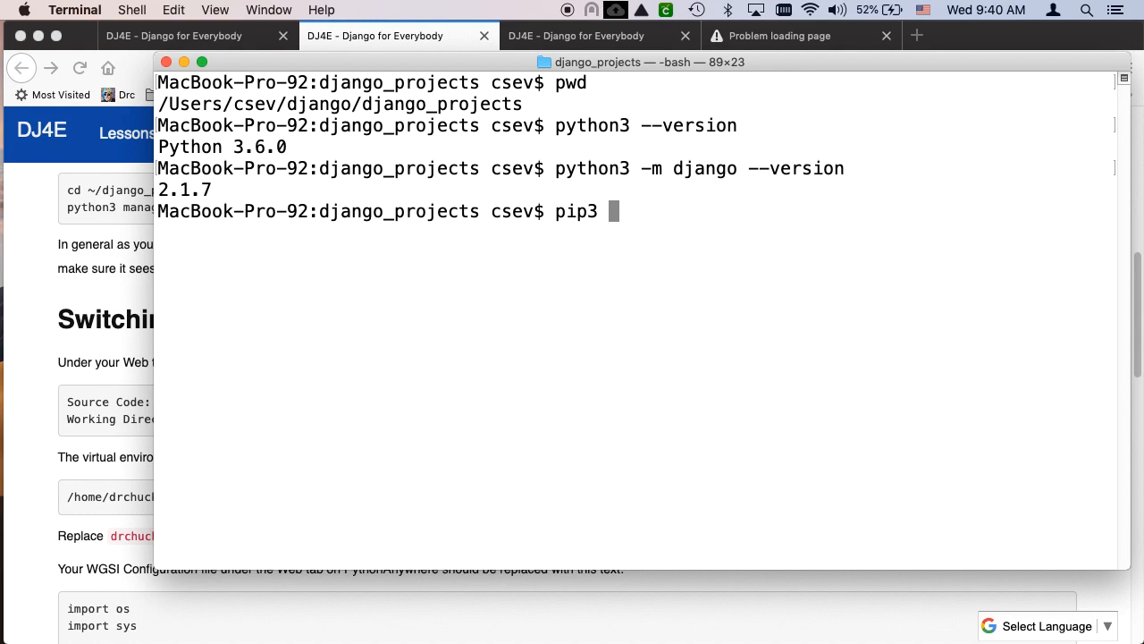
{"action": "type", "text": "free"}
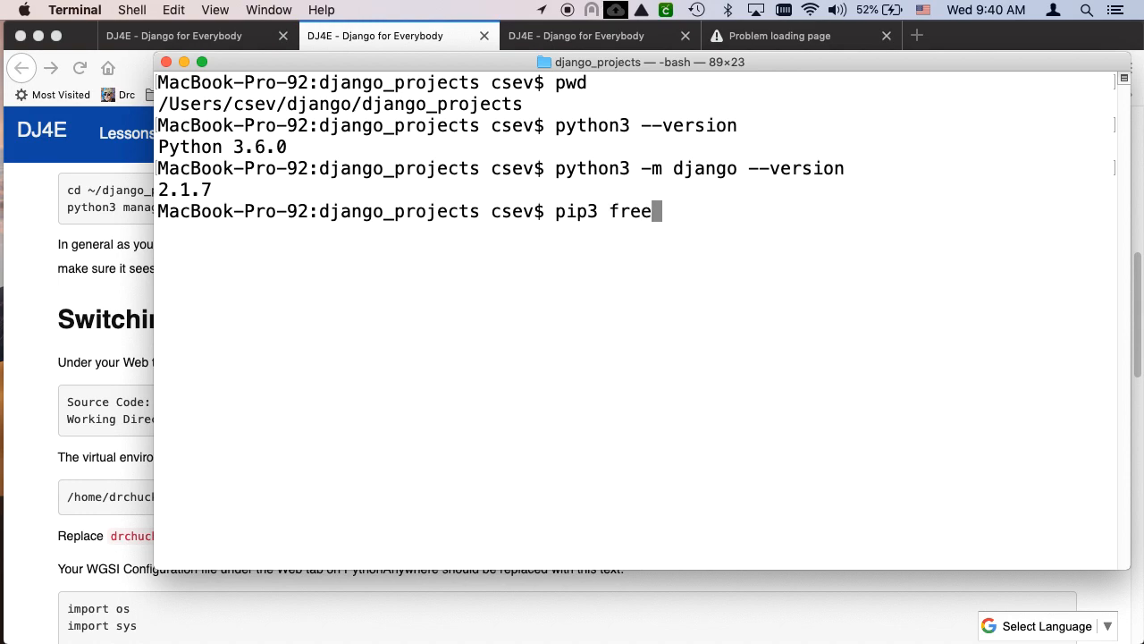
{"action": "type", "text": "ze"}
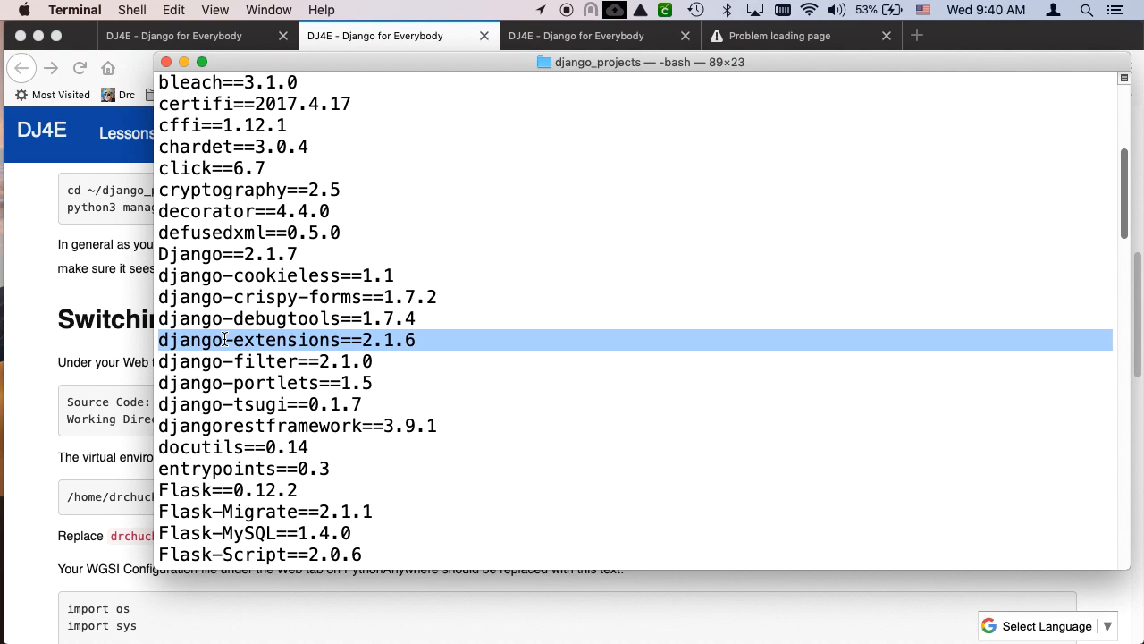
{"action": "scroll", "scroll_direction": "down", "scroll_amount": 3}
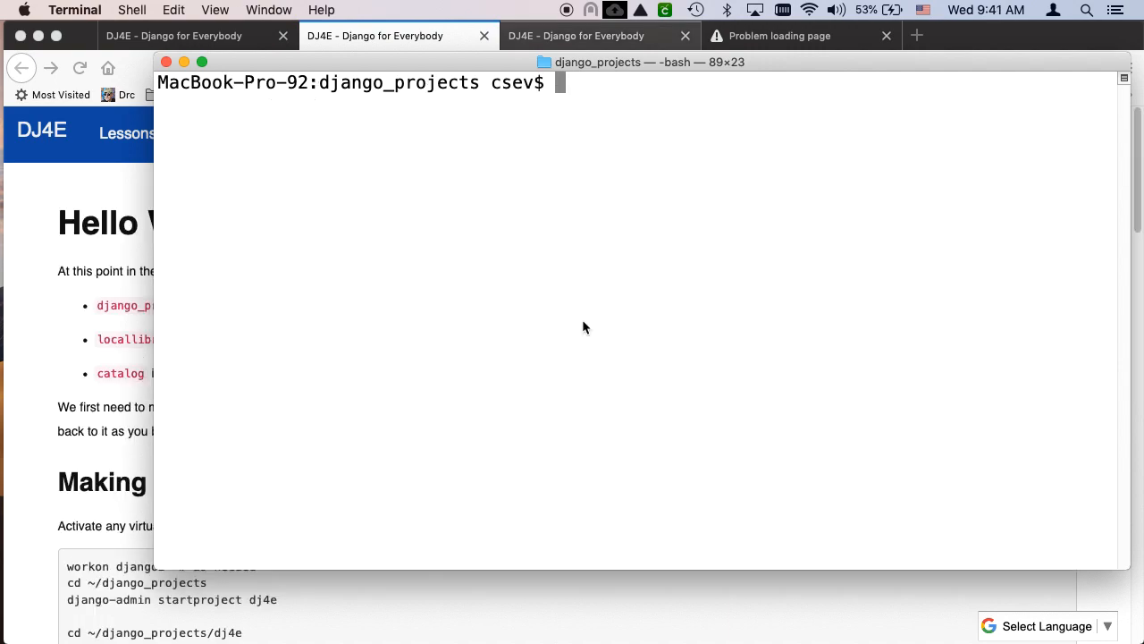
List django_projects, showing chucklist, dj4e, first, locallibrary and mytestsite.
{"action": "type", "text": "ls"}
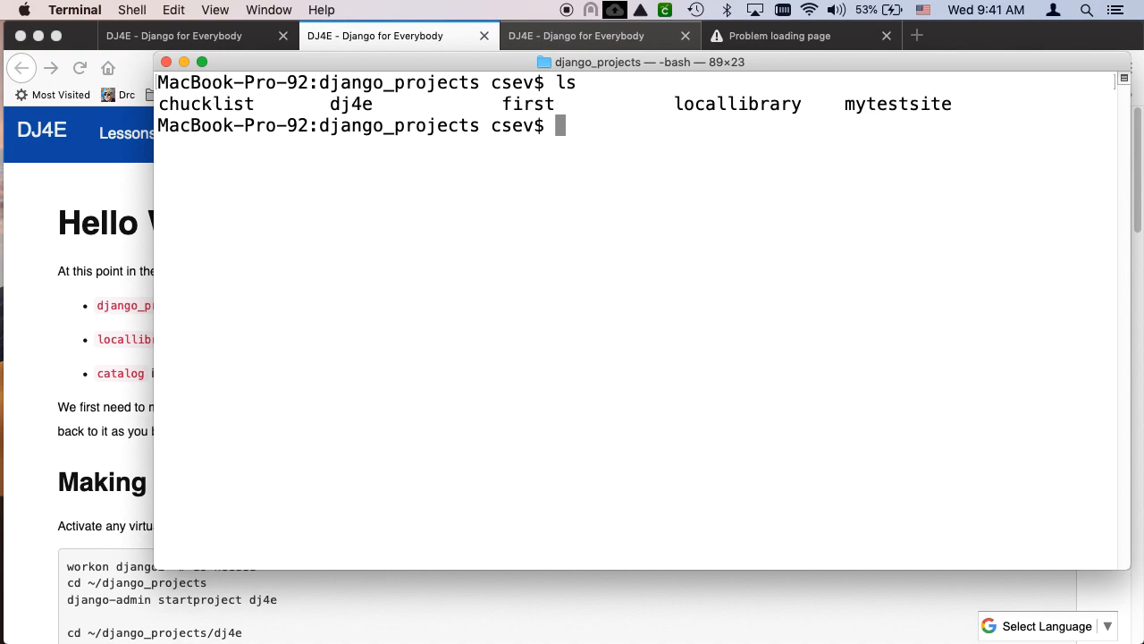
{"action": "mouse_move", "coordinate": [740, 111]}
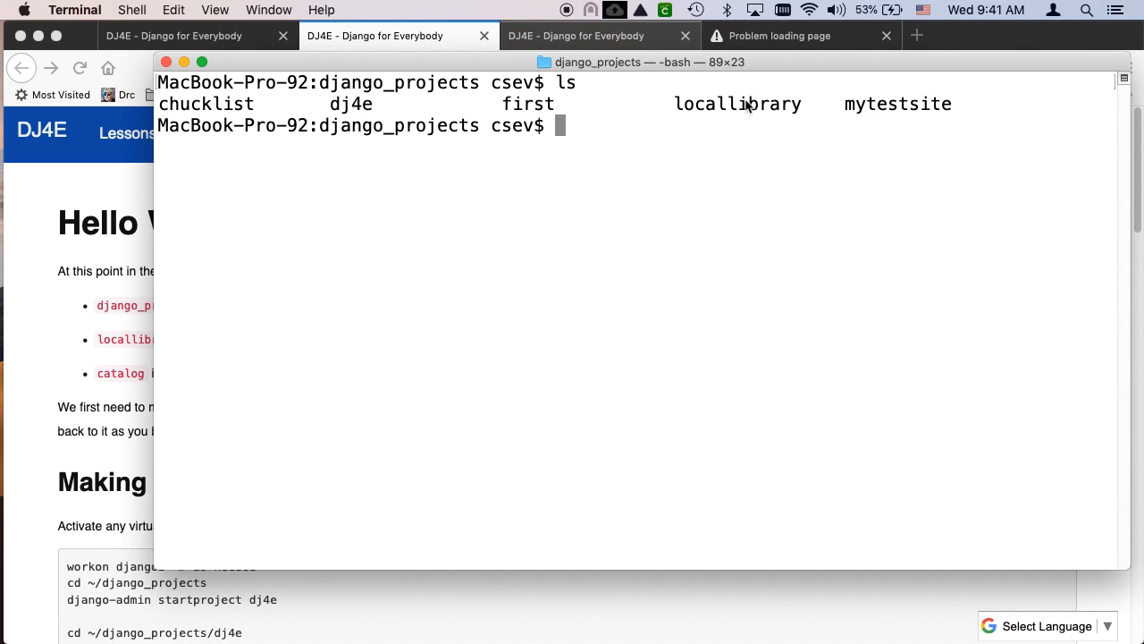
{"action": "mouse_move", "coordinate": [592, 102]}
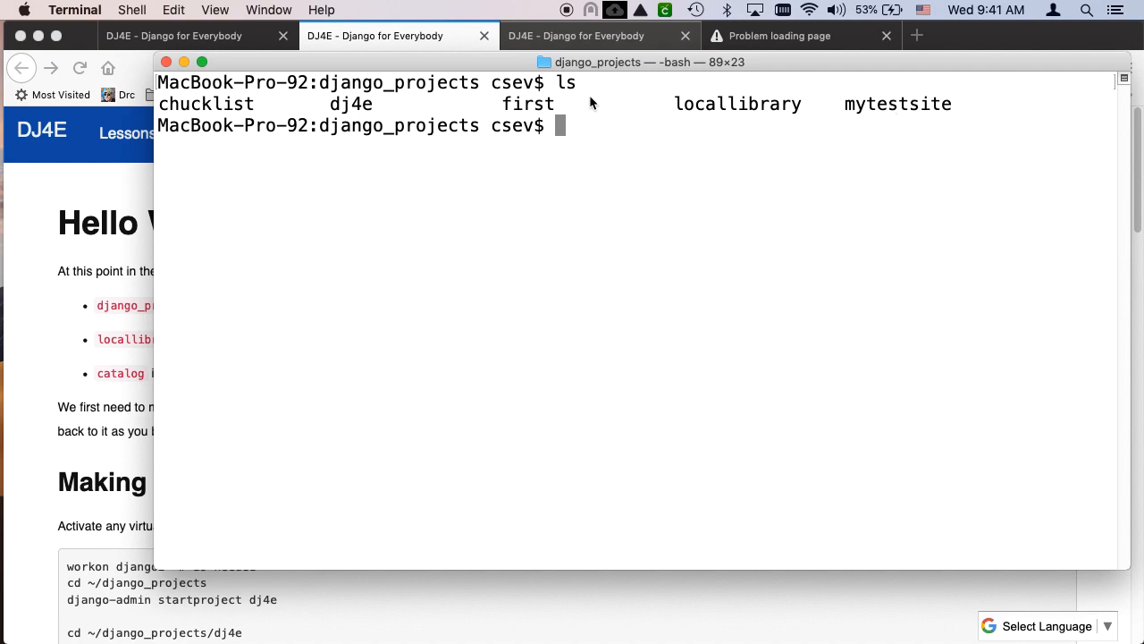
{"action": "mouse_move", "coordinate": [500, 118]}
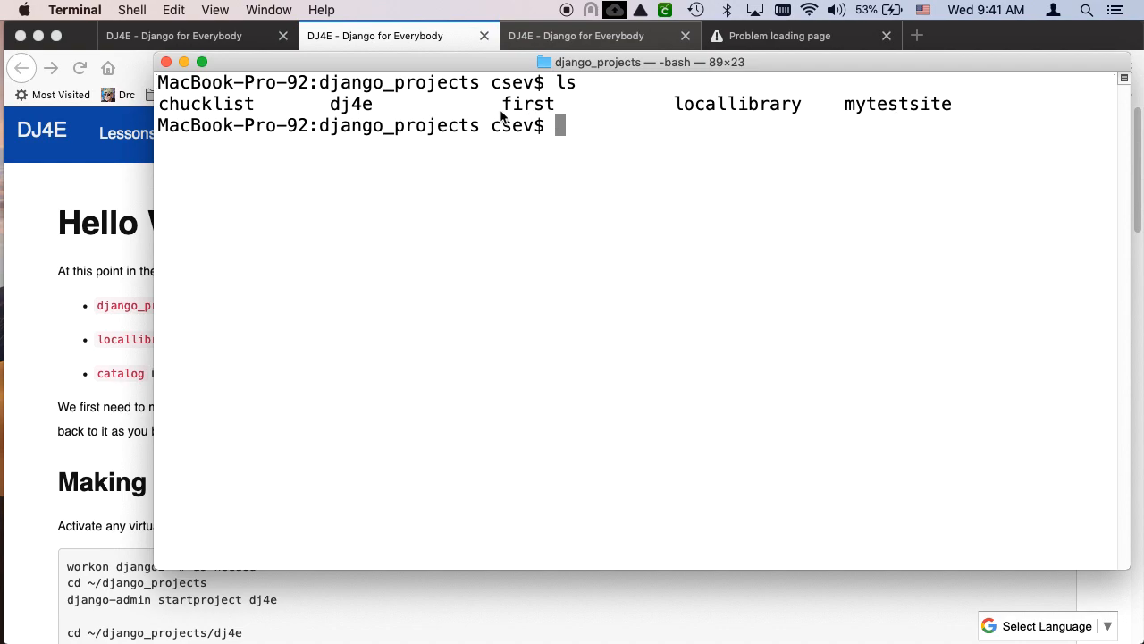
{"action": "mouse_move", "coordinate": [347, 126]}
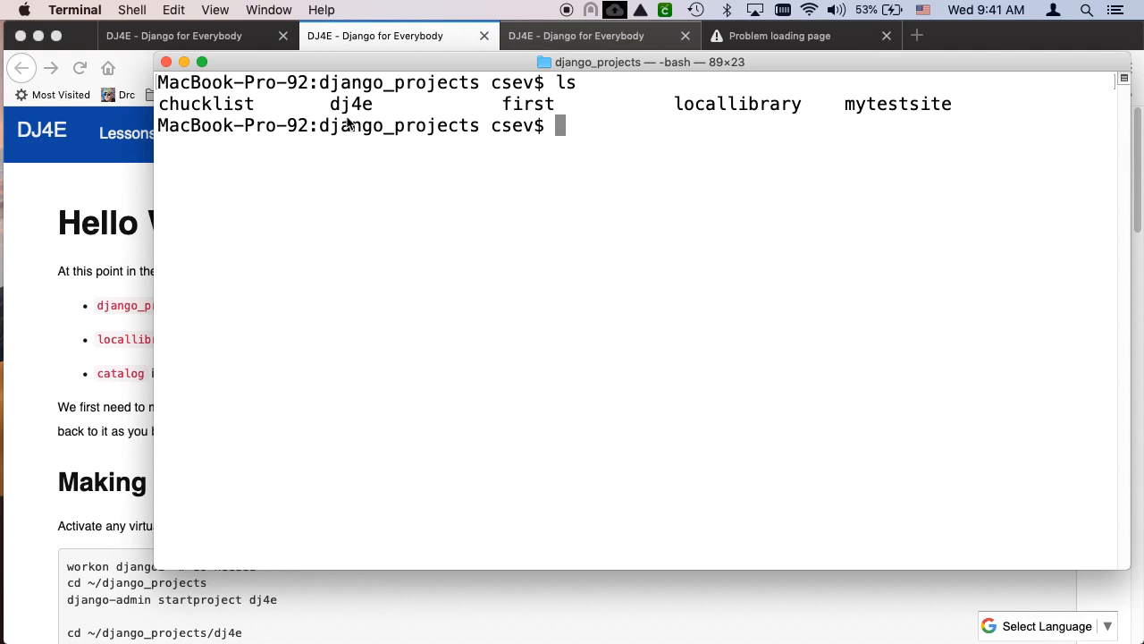
{"action": "mouse_move", "coordinate": [376, 113]}
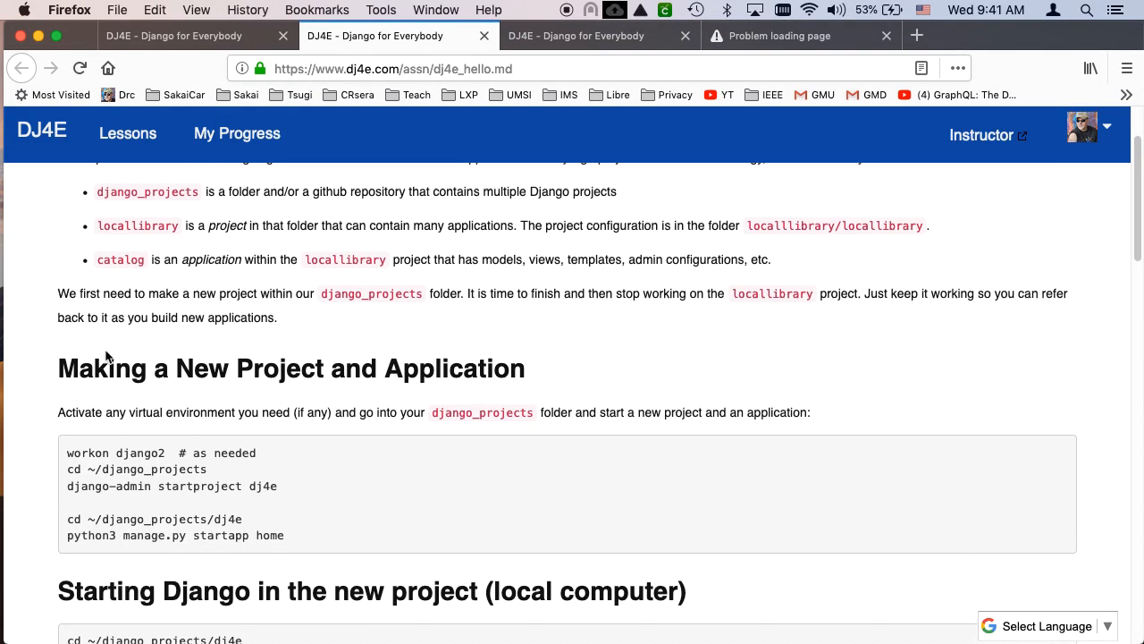
Scroll the Hello World page to its projects, folders and applications explanation.
{"action": "scroll", "scroll_direction": "down", "scroll_amount": 3}
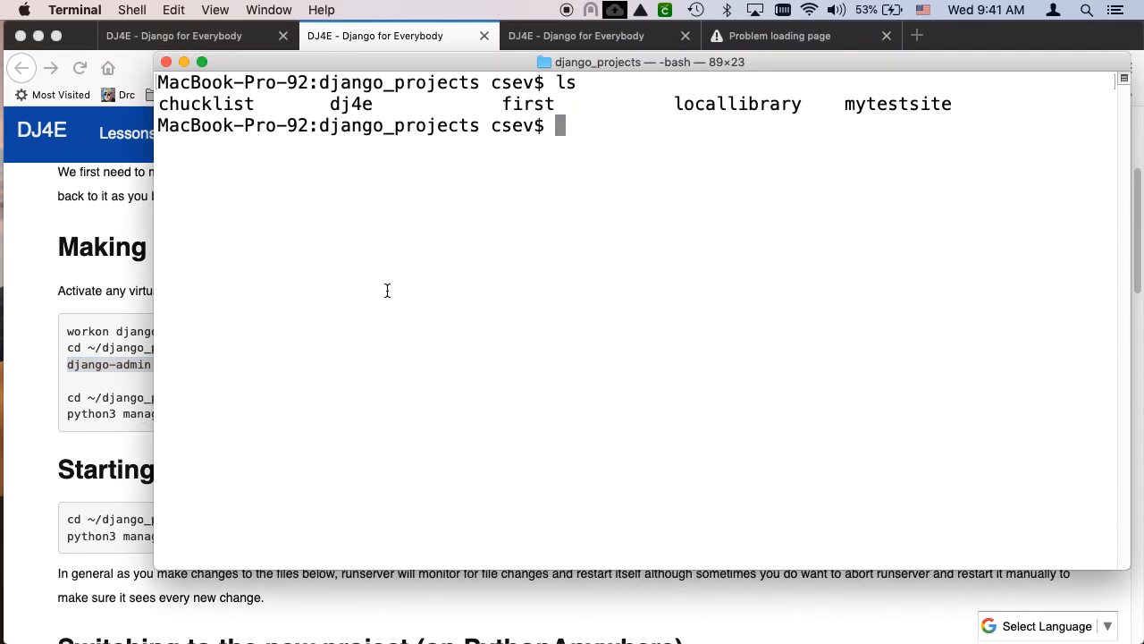
Enter the first project and list db.sqlite3, first, home and manage.py, pointing out home and db.sqlite3.
{"action": "type", "text": "cd first/"}
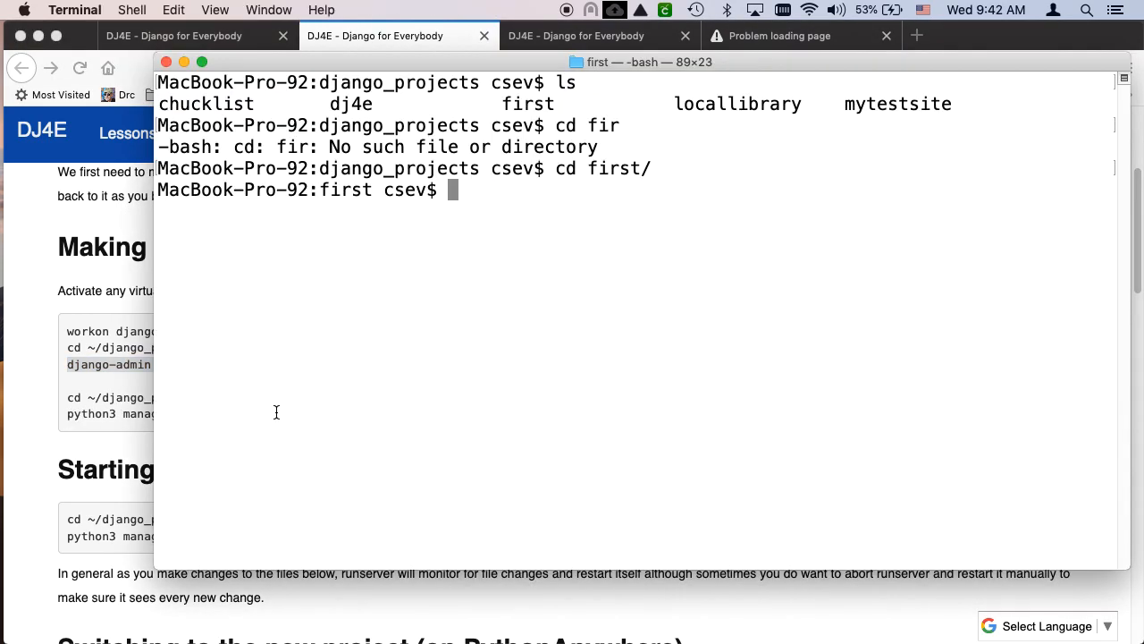
{"action": "type", "text": "ls -l"}
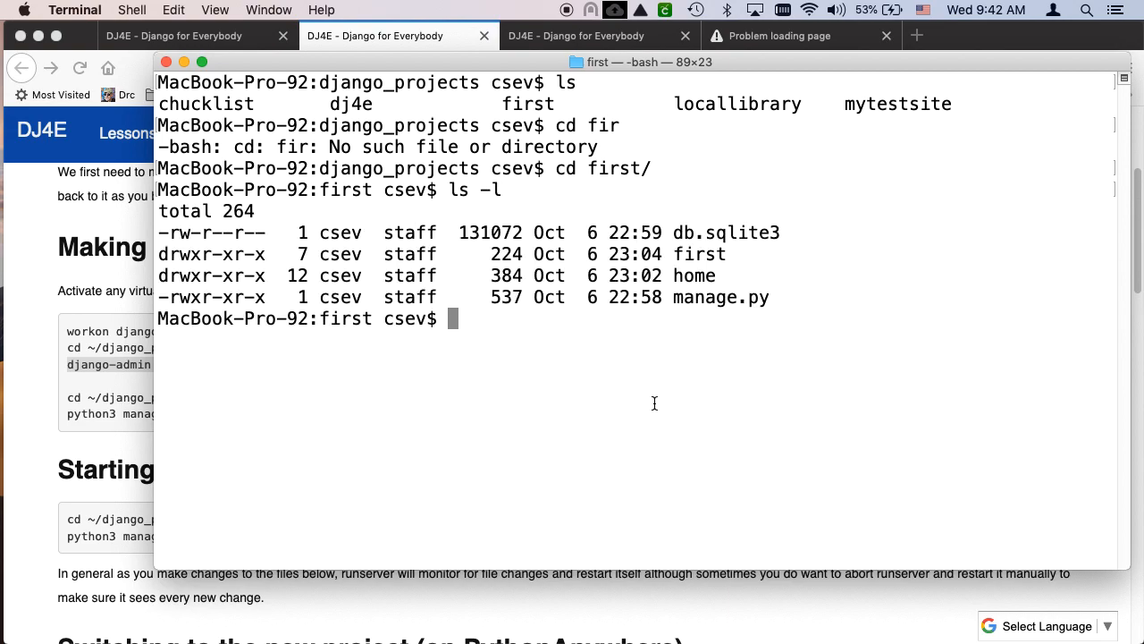
{"action": "double_click", "coordinate": [693, 275]}
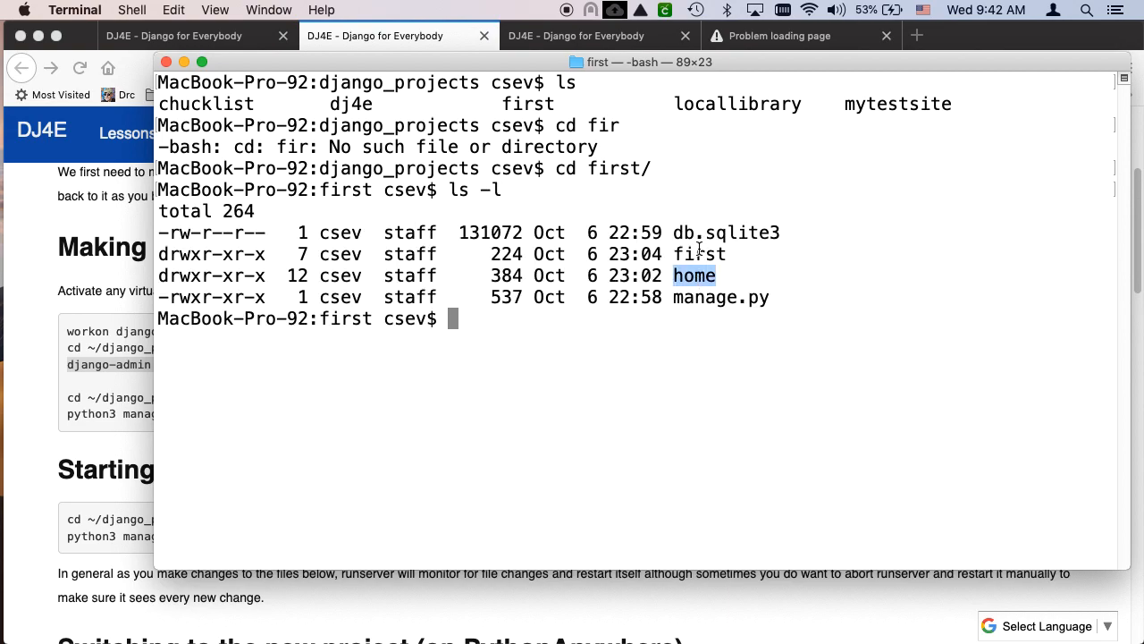
{"action": "double_click", "coordinate": [699, 254]}
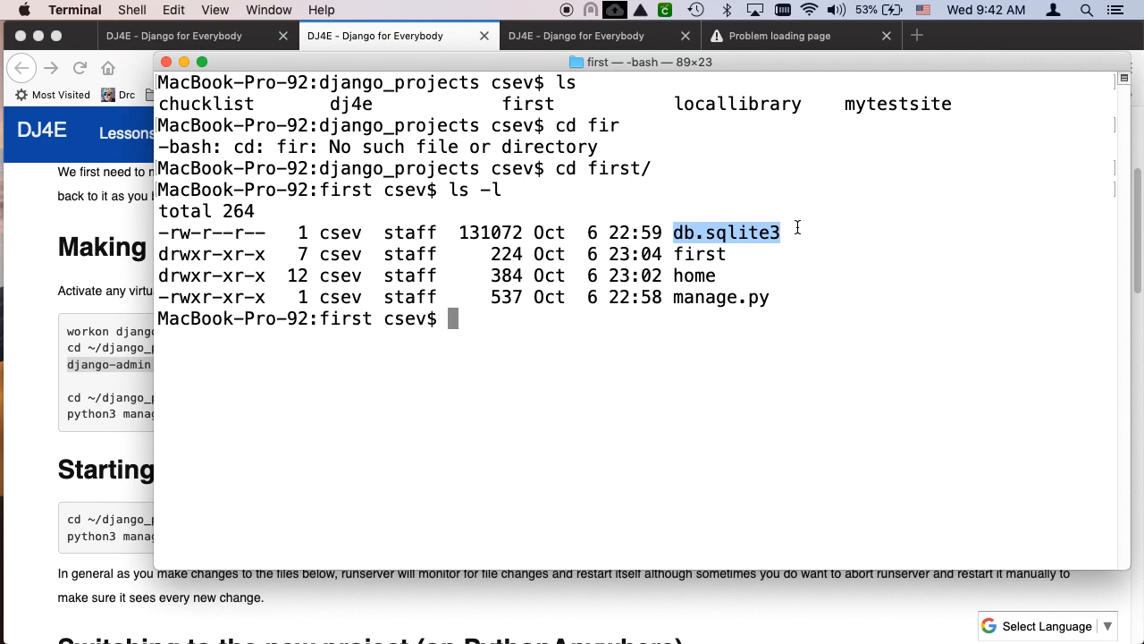
{"action": "type", "text": "python3"}
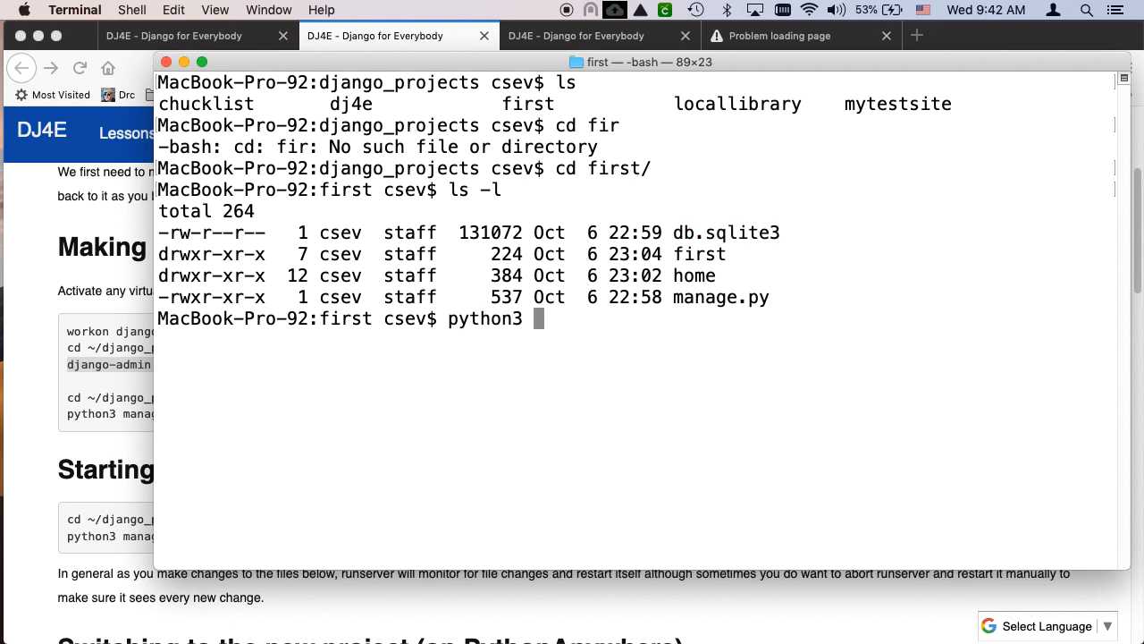
{"action": "type", "text": "manage.py shell"}
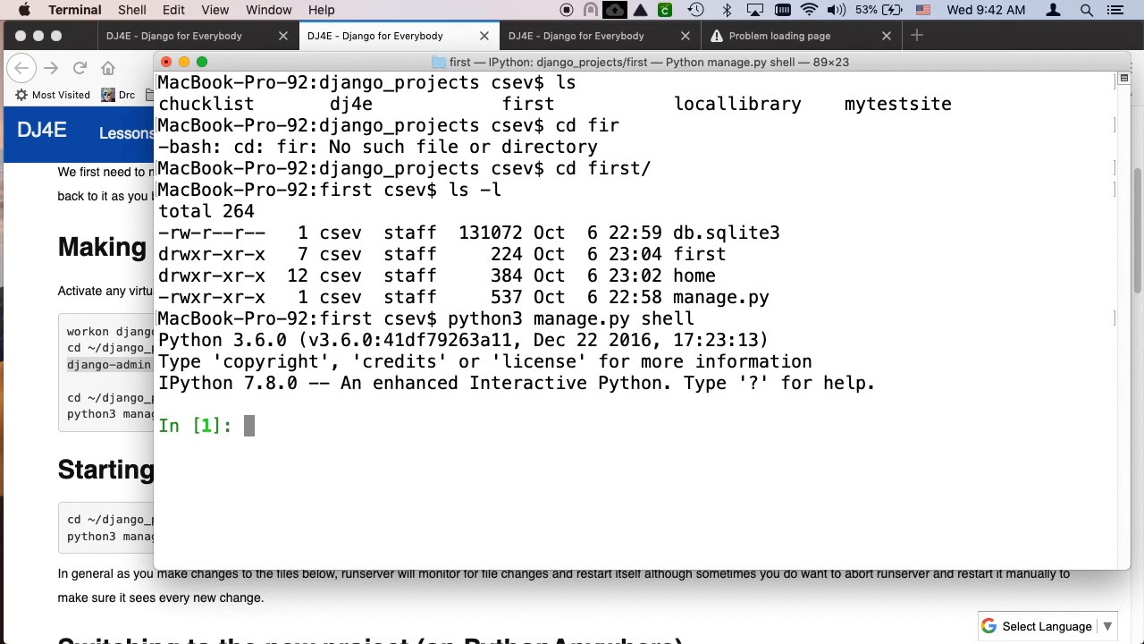
{"action": "type", "text": ".quit"}
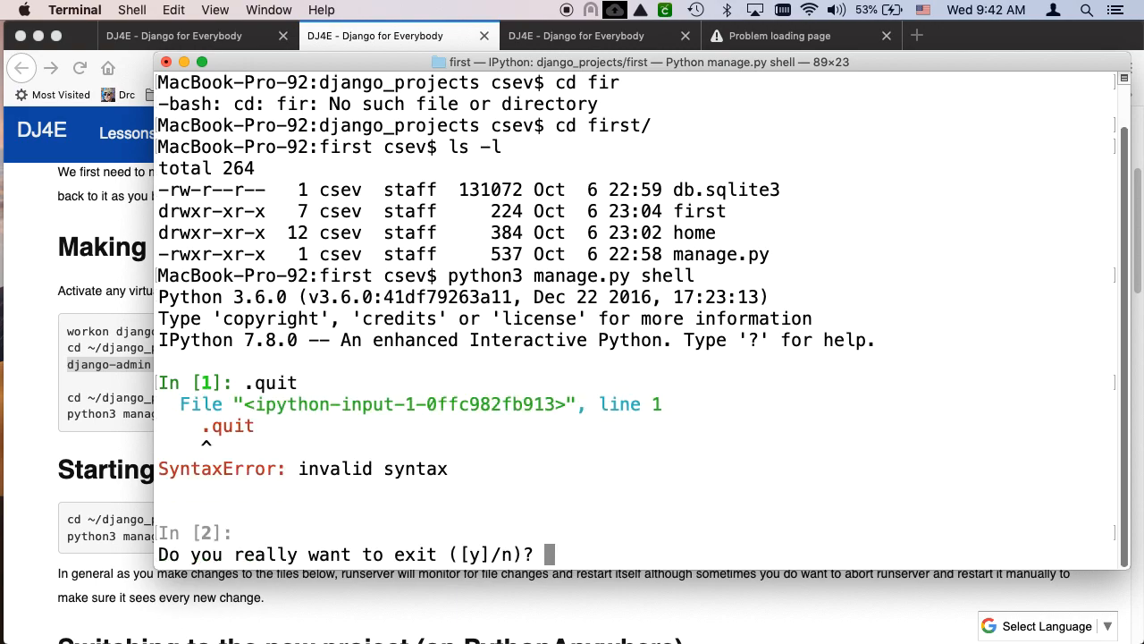
{"action": "type", "text": "y"}
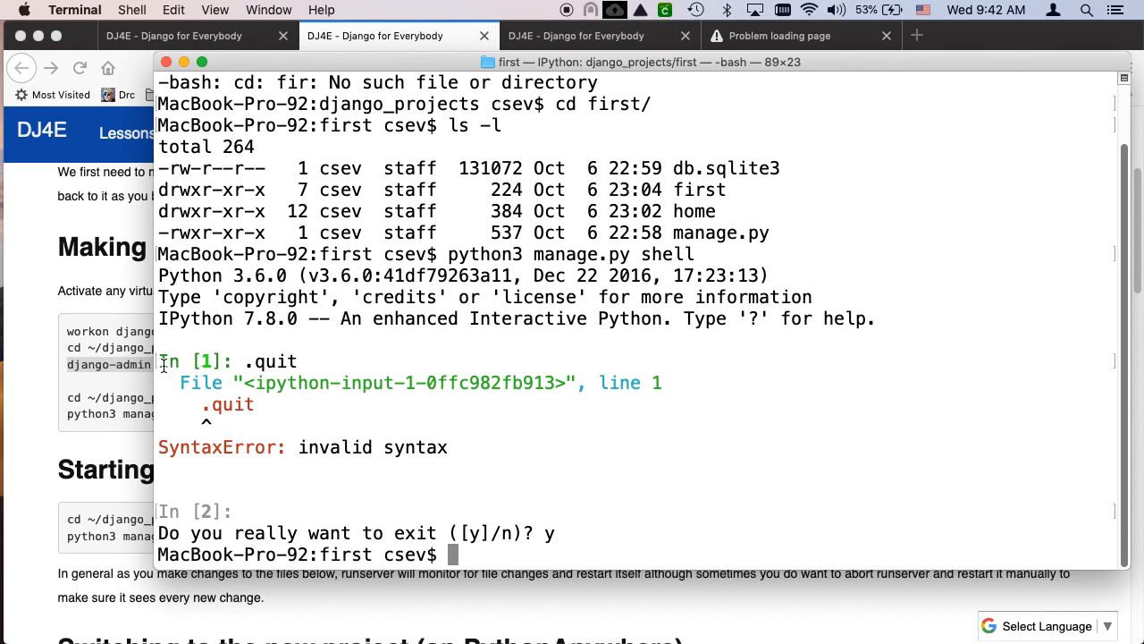
{"action": "mouse_move", "coordinate": [669, 497]}
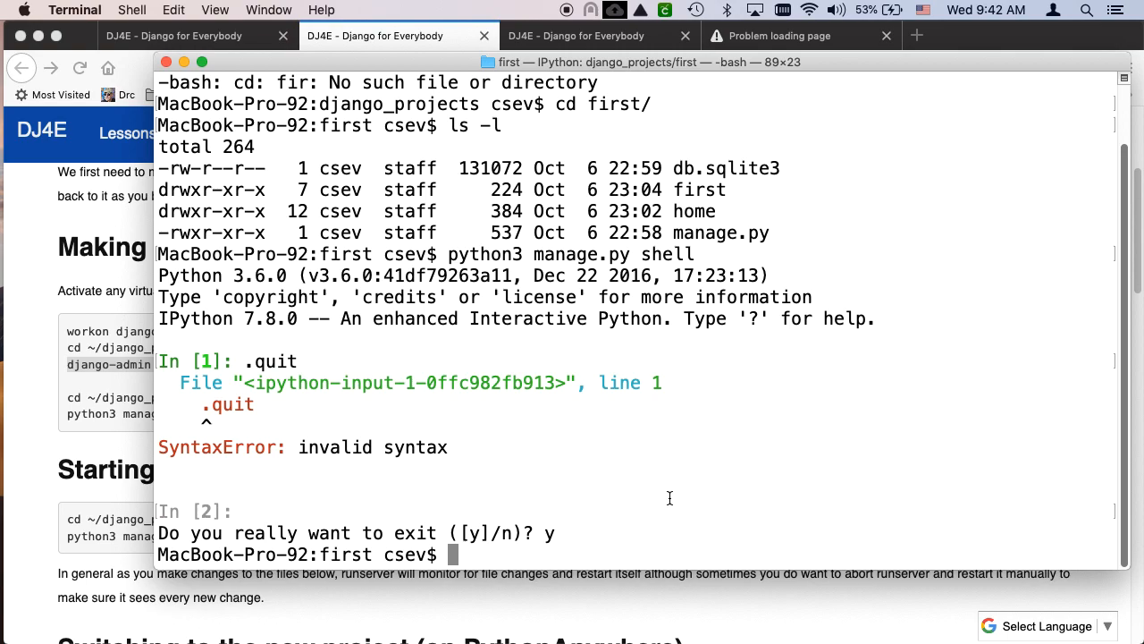
{"action": "mouse_move", "coordinate": [494, 214]}
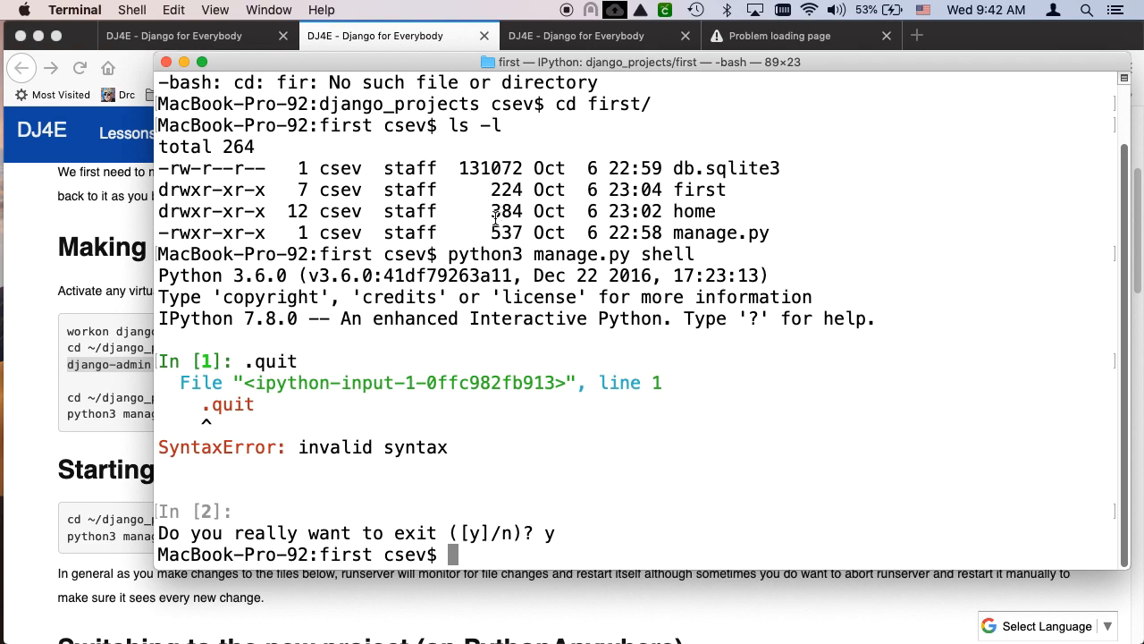
{"action": "left_click_drag", "start_coordinate": [447, 254], "coordinate": [693, 253]}
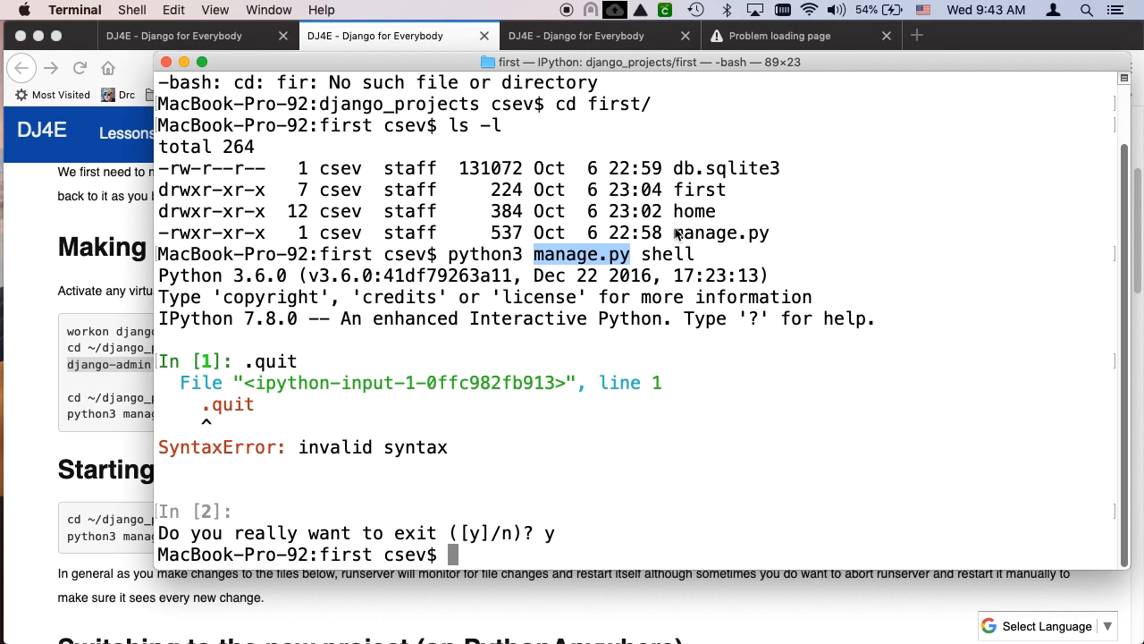
{"action": "mouse_move", "coordinate": [199, 347]}
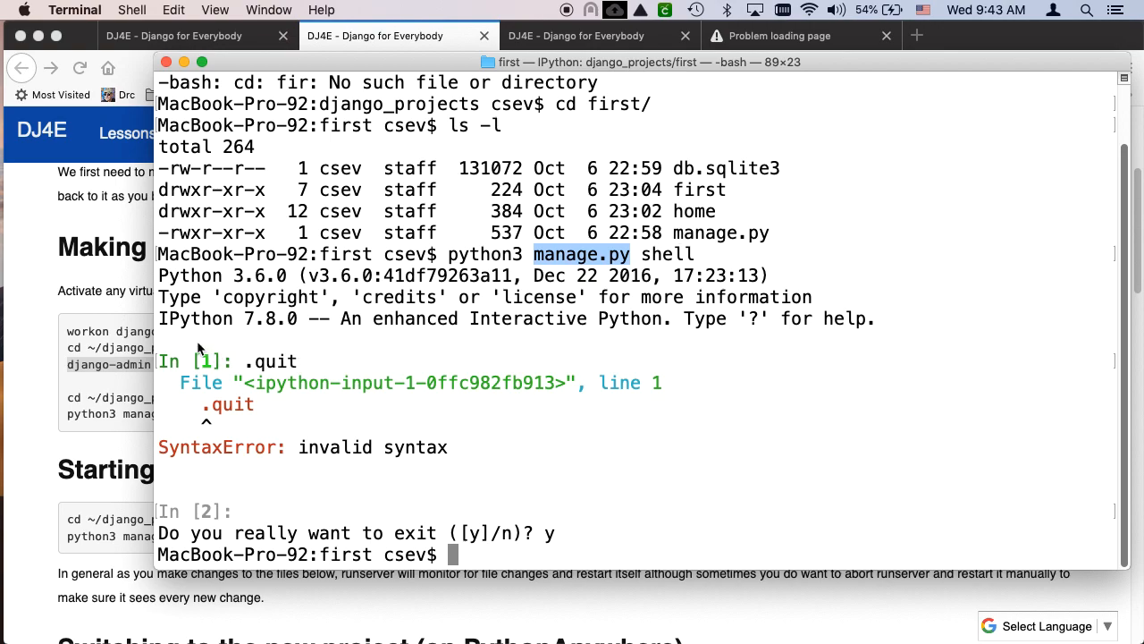
{"action": "left_click_drag", "start_coordinate": [179, 361], "coordinate": [385, 500]}
{"action": "type", "text": "ls"}
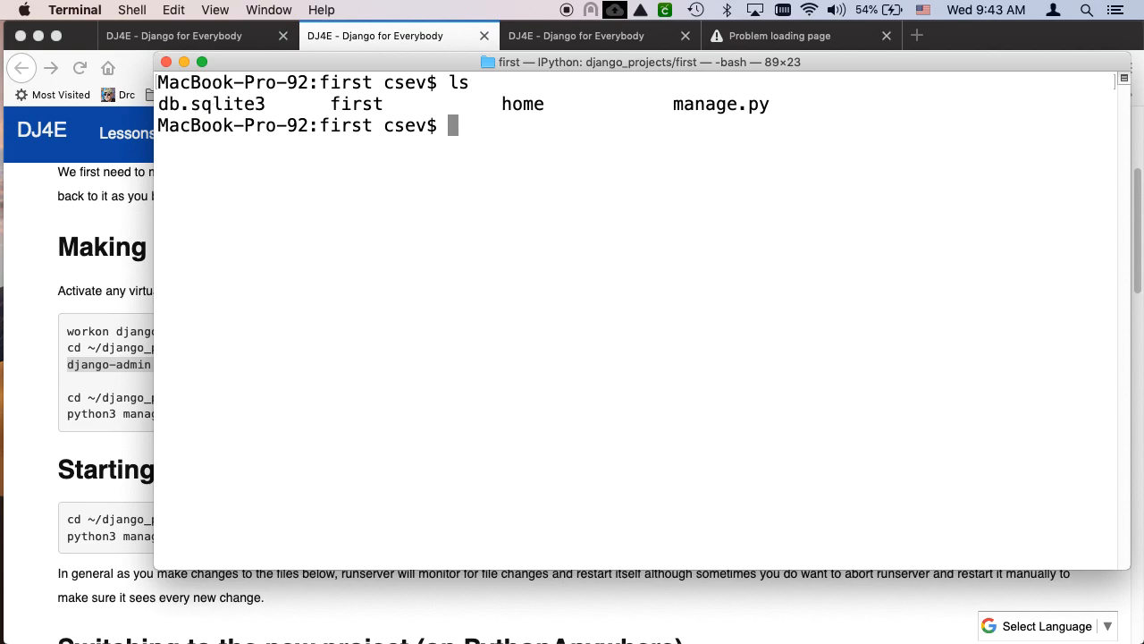
{"action": "mouse_move", "coordinate": [361, 136]}
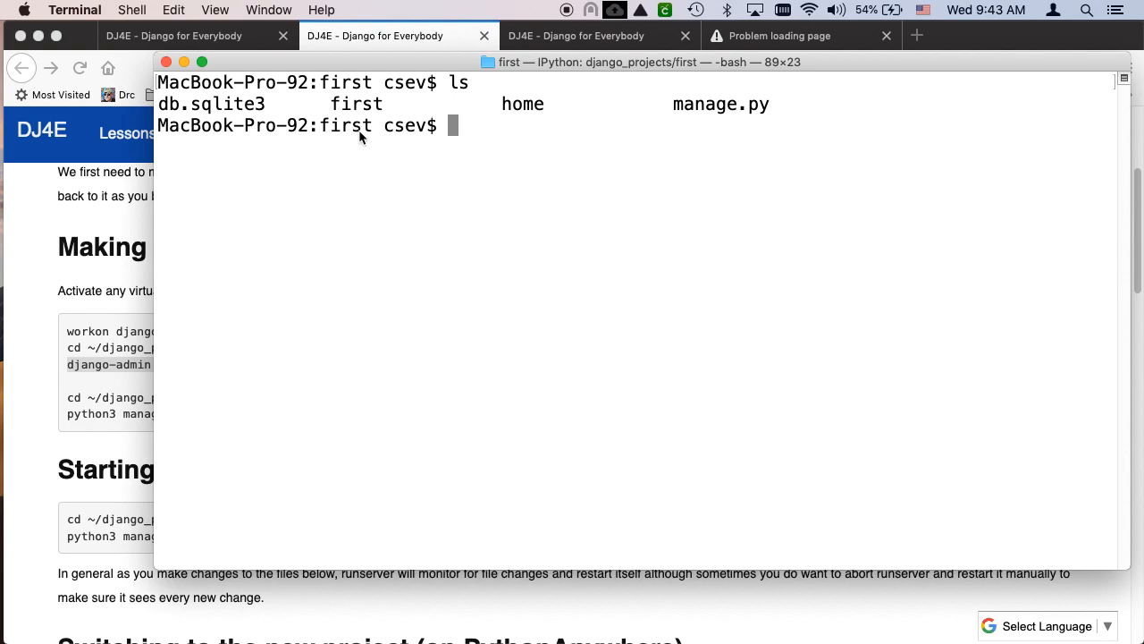
Confirm the first project folder path with pwd and enter vi first/settings.py.
{"action": "type", "text": "pwd"}
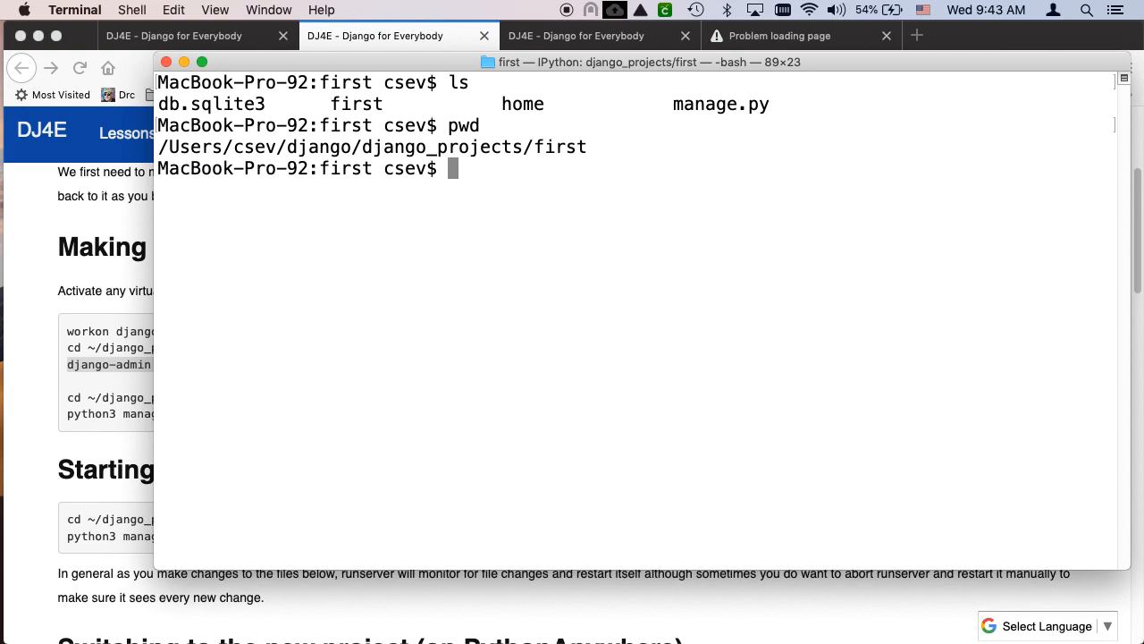
{"action": "type", "text": "vi first/se"}
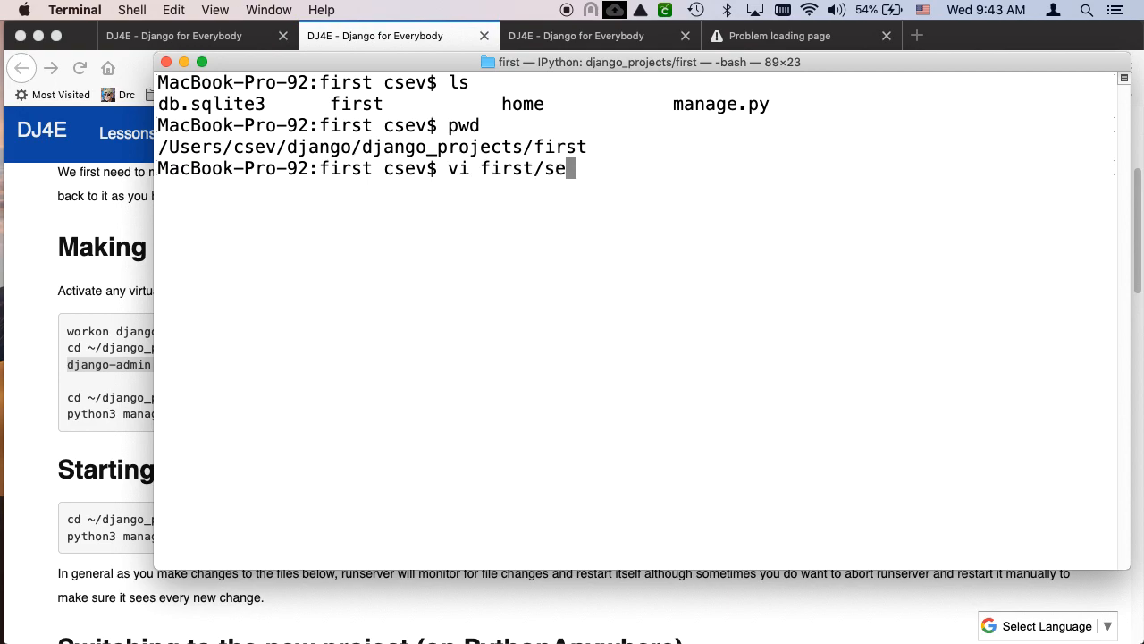
{"action": "type", "text": "ttings.py"}
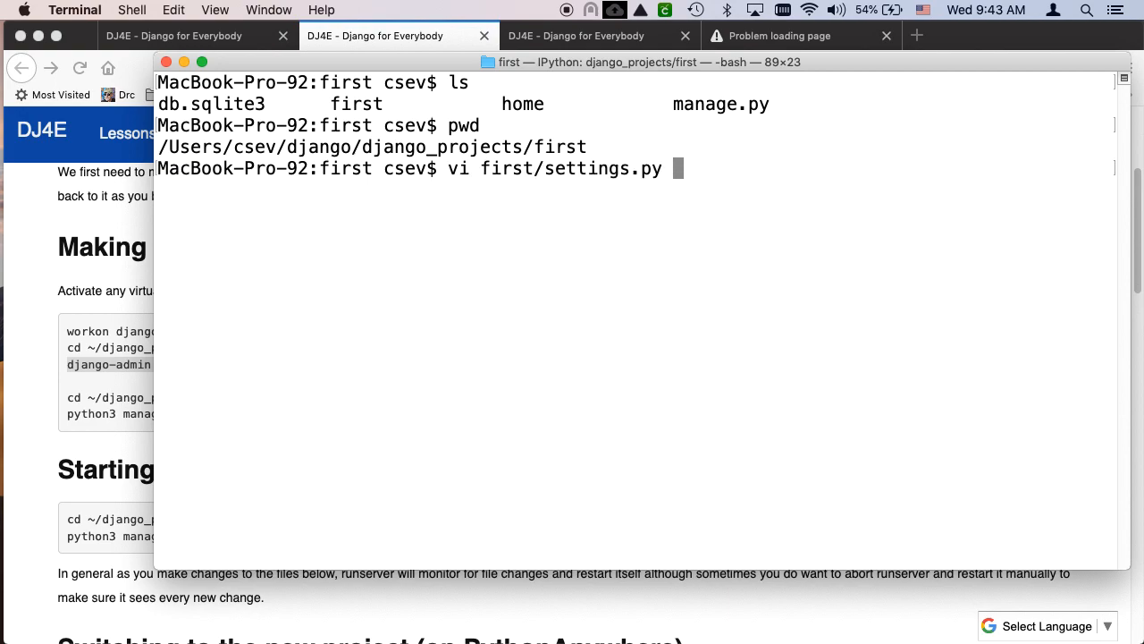
{"action": "key", "text": "Return"}
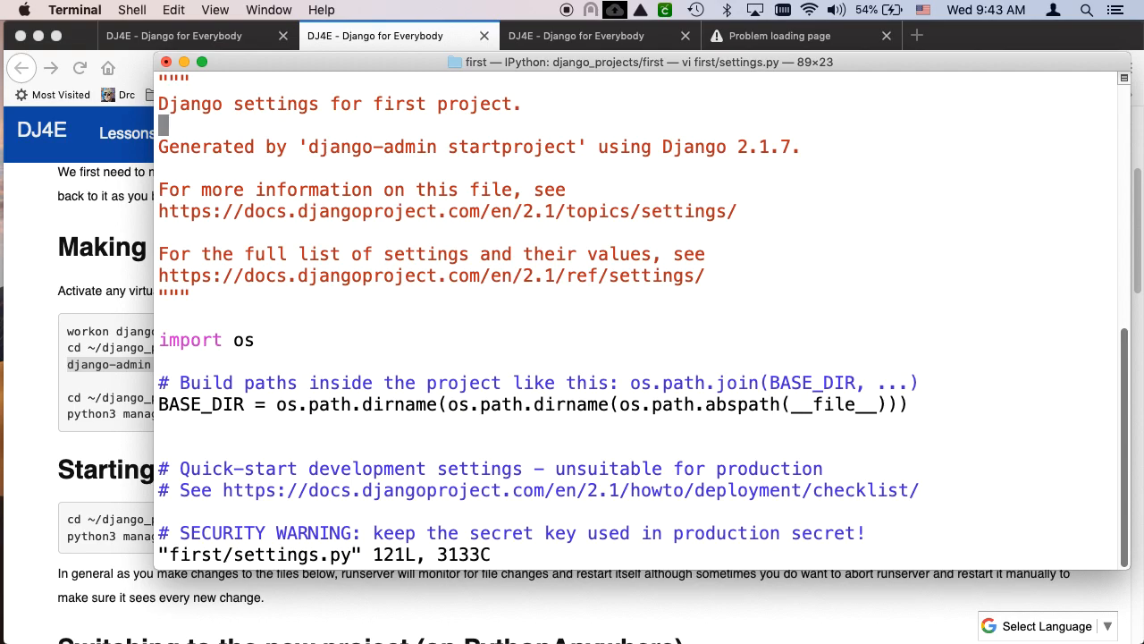
{"action": "scroll", "scroll_direction": "down", "scroll_amount": 3}
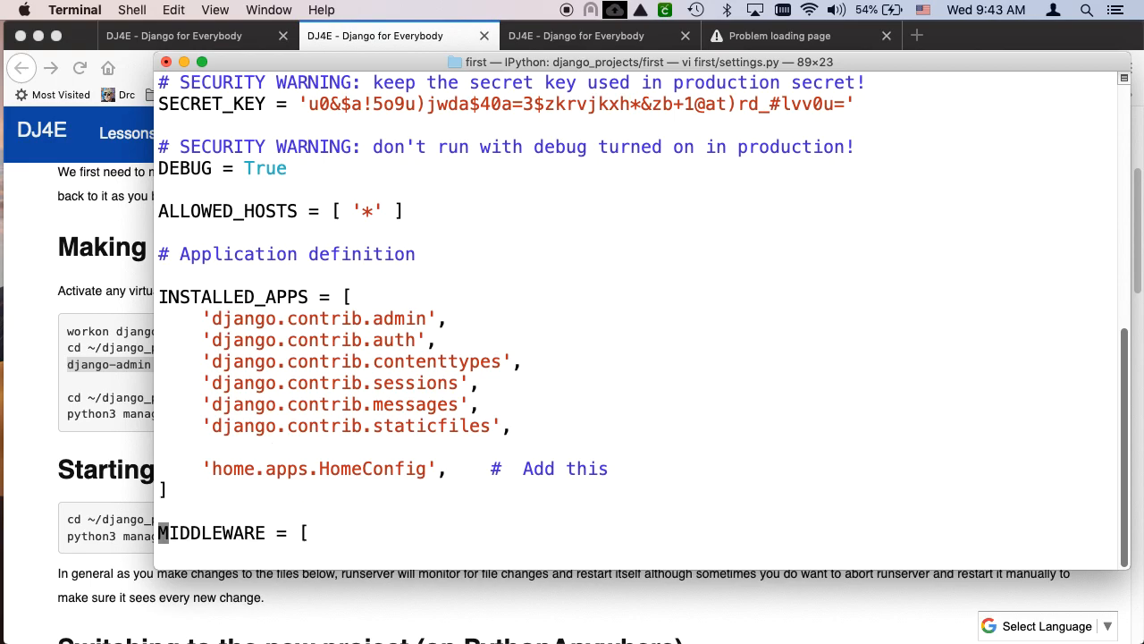
{"action": "triple_click", "coordinate": [222, 168]}
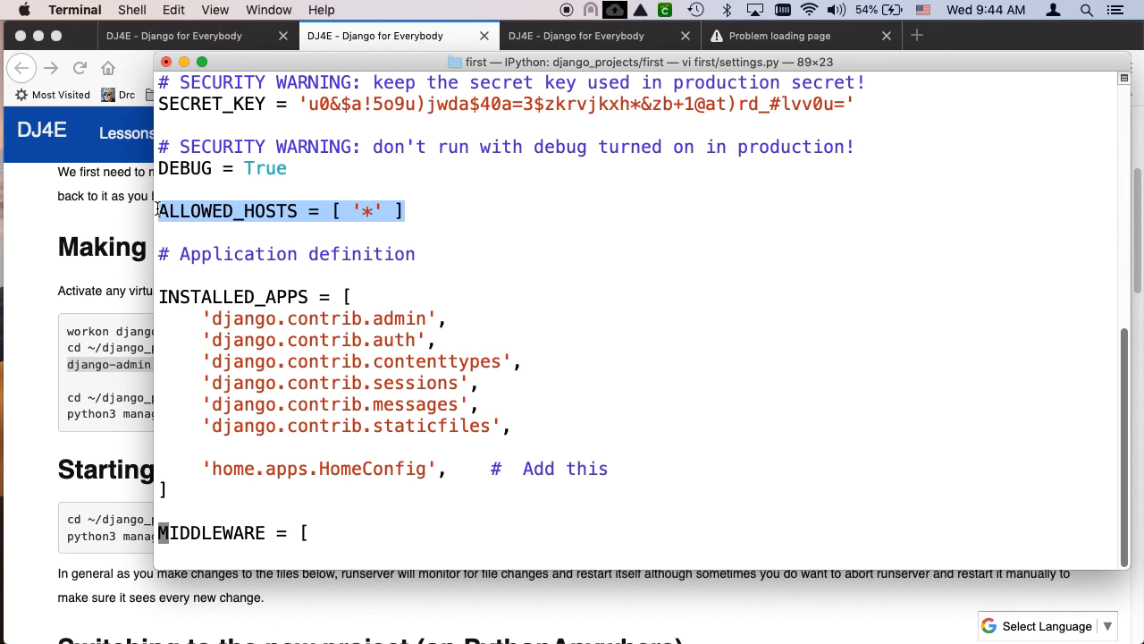
{"action": "mouse_move", "coordinate": [326, 375]}
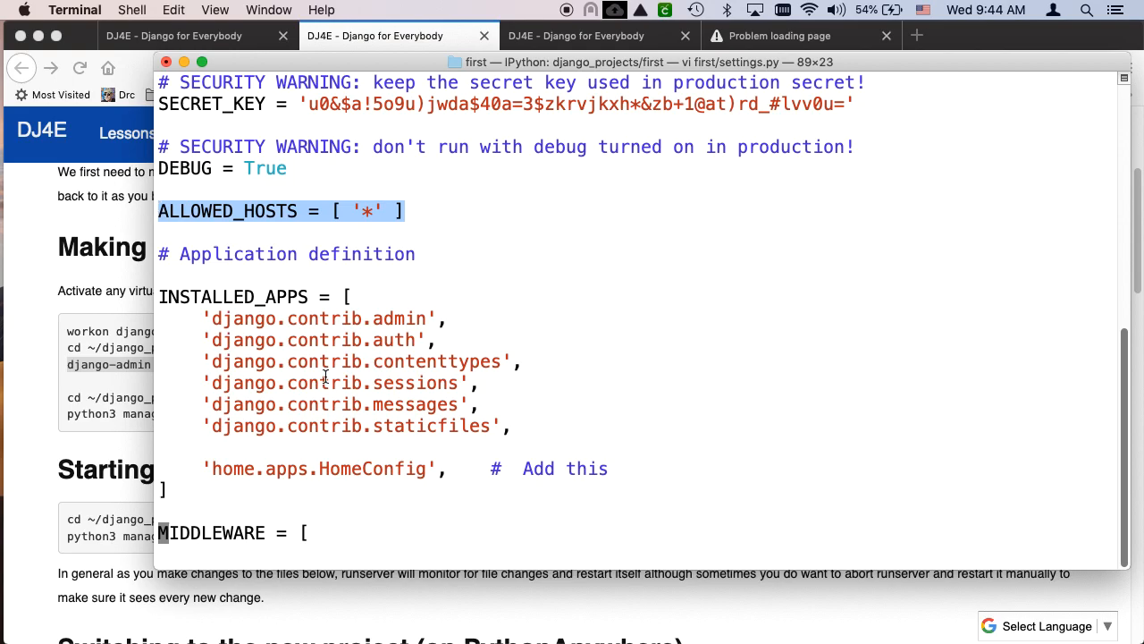
{"action": "left_click_drag", "start_coordinate": [204, 340], "coordinate": [608, 469]}
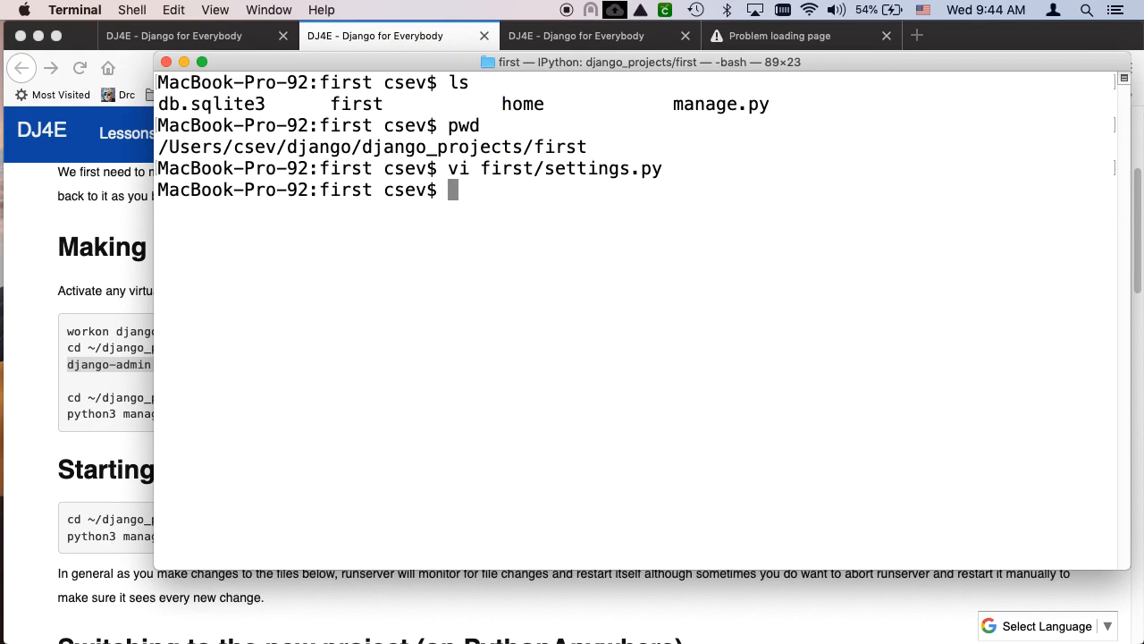
{"action": "type", "text": "vi first/s"}
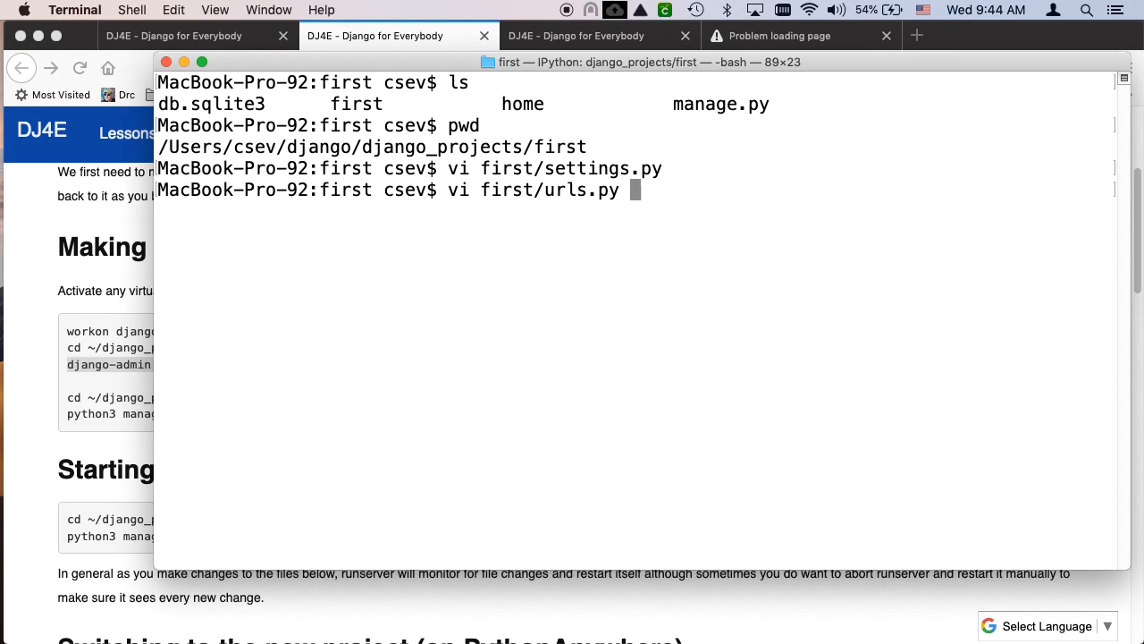
{"action": "key", "text": "enter"}
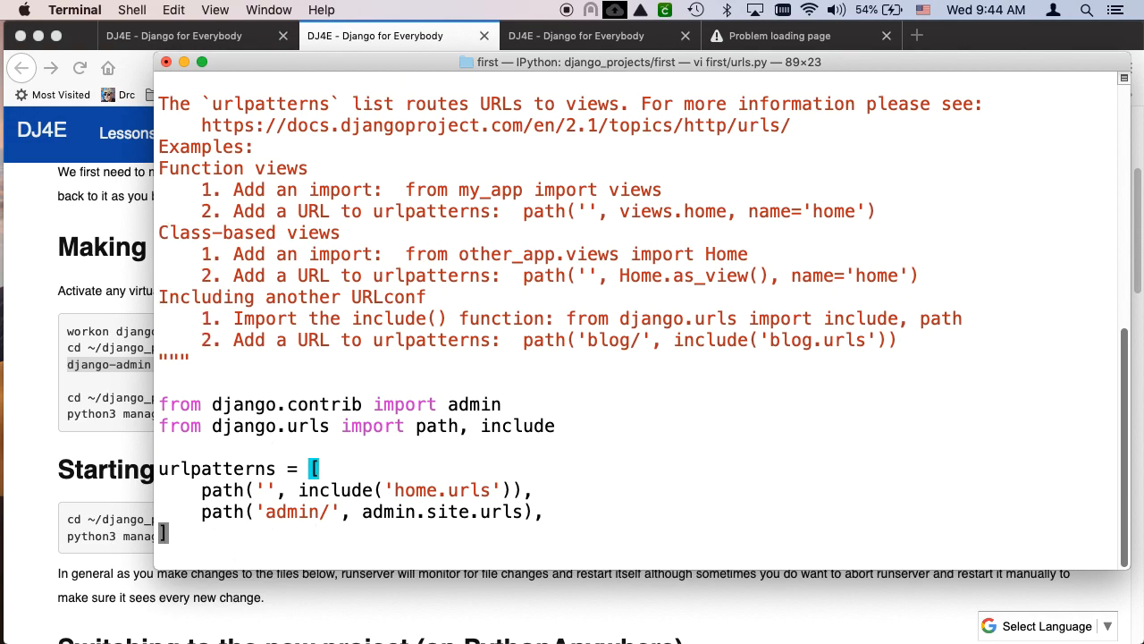
{"action": "double_click", "coordinate": [289, 511]}
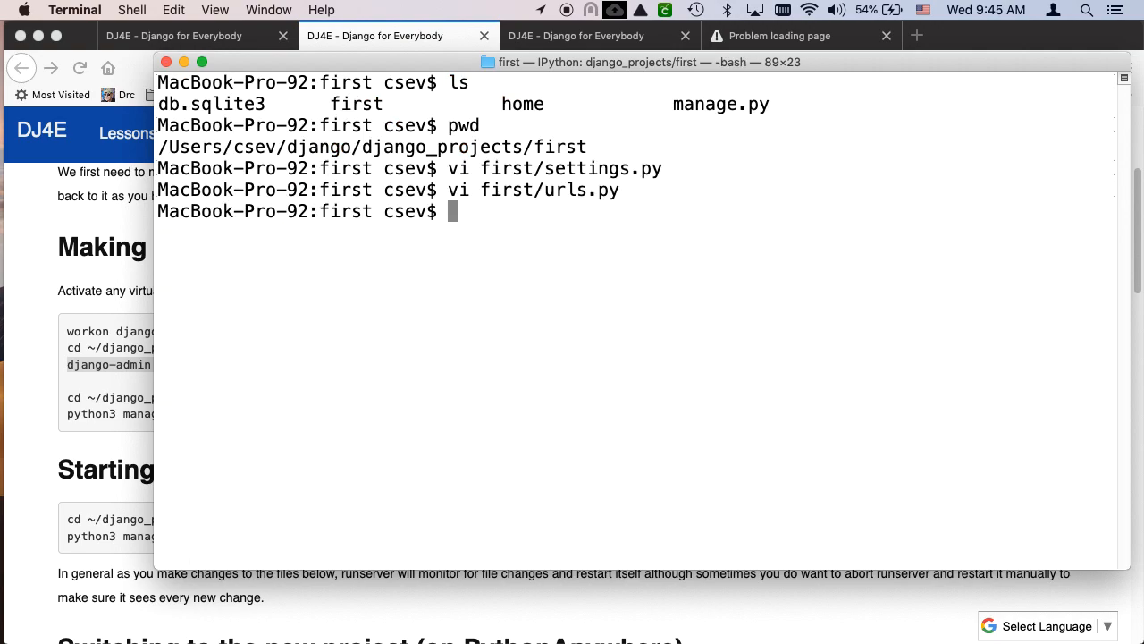
{"action": "type", "text": "vi hom"}
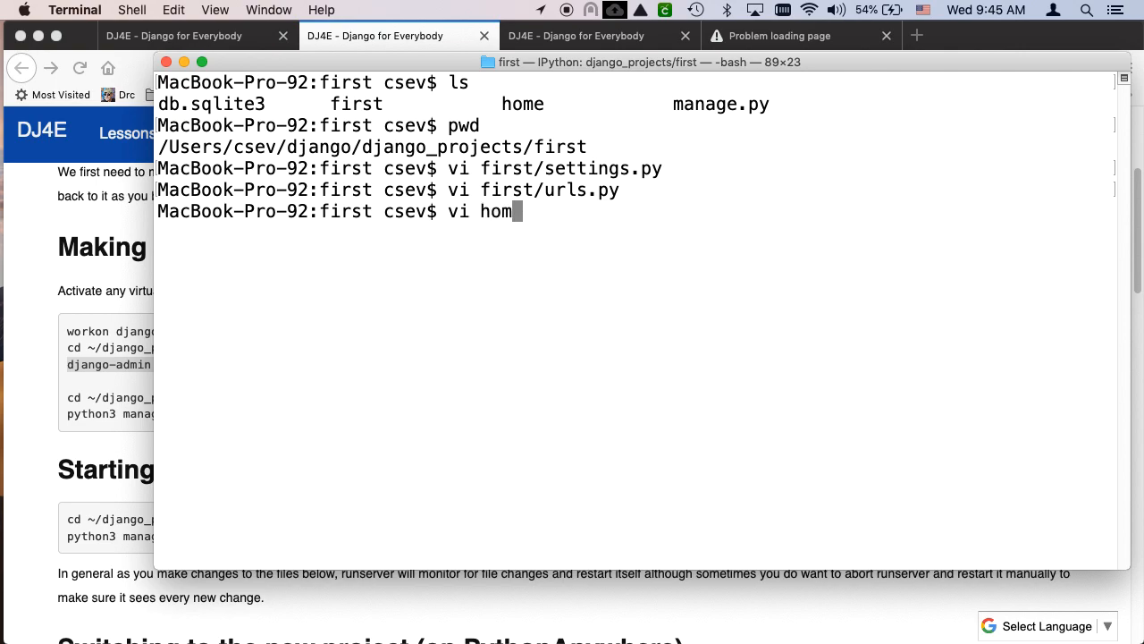
{"action": "type", "text": "e/urls.py"}
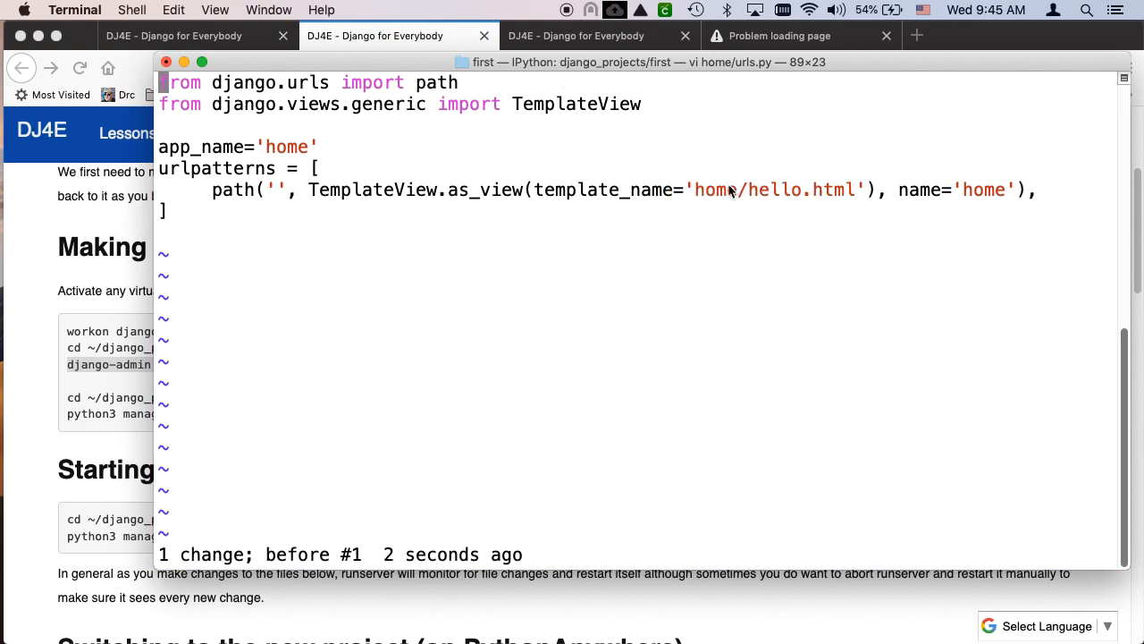
{"action": "double_click", "coordinate": [715, 190]}
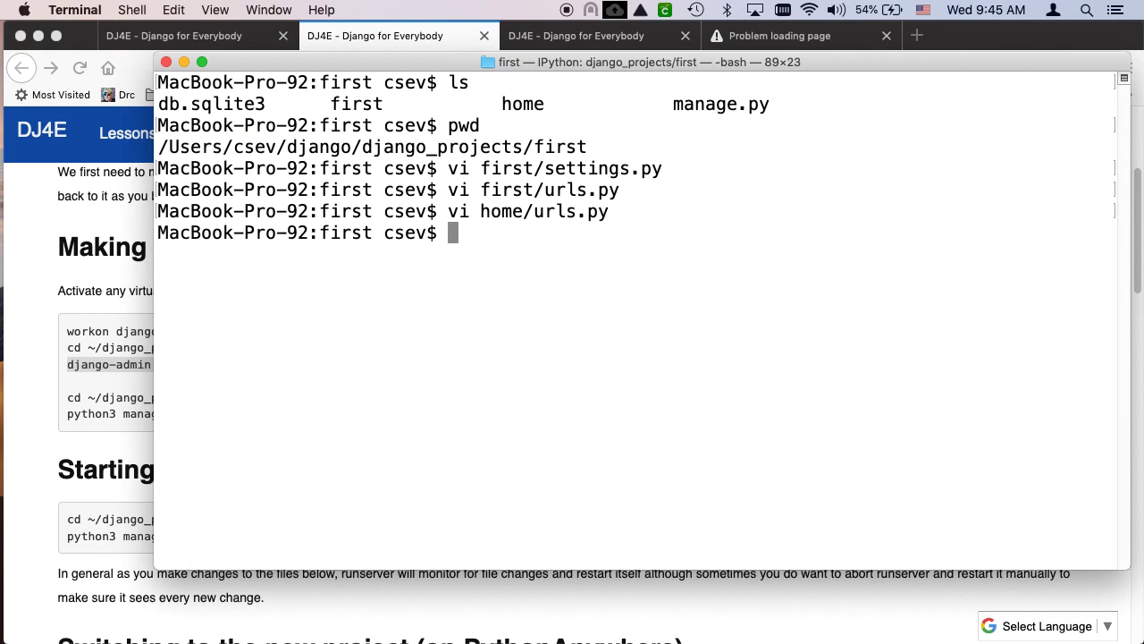
{"action": "type", "text": "vi home/"}
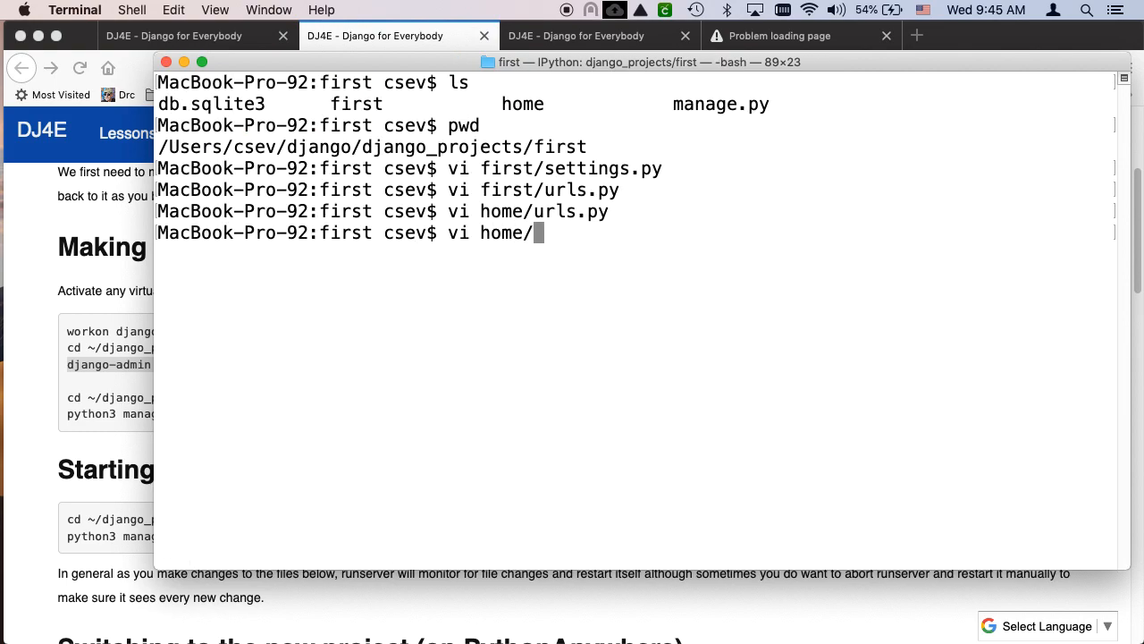
{"action": "type", "text": "templates/hom"}
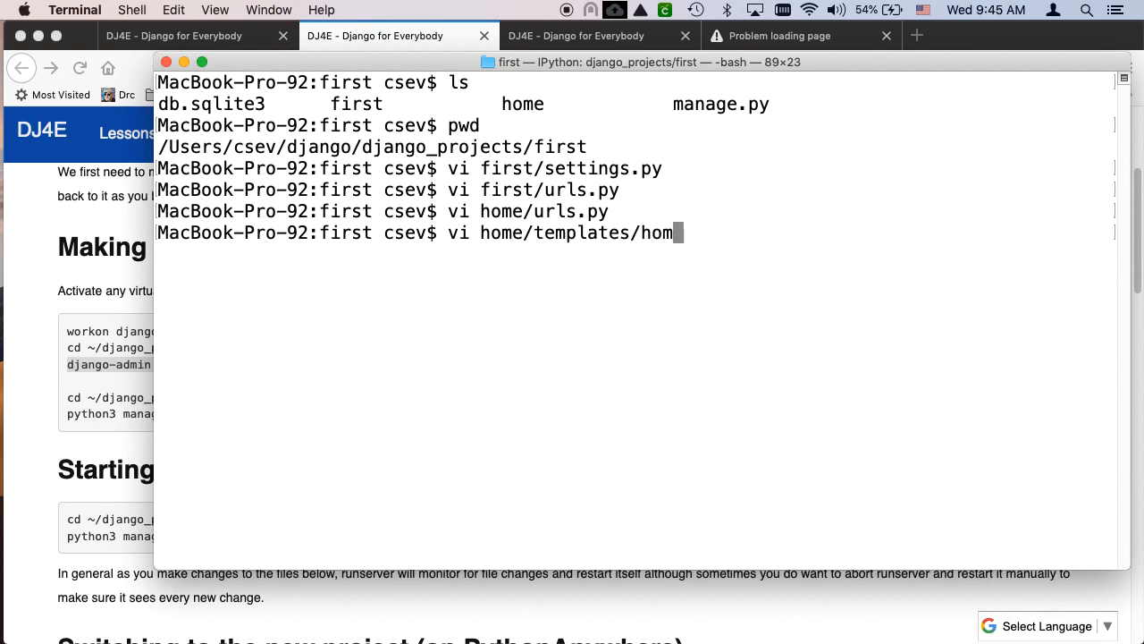
{"action": "type", "text": "e/hello.html"}
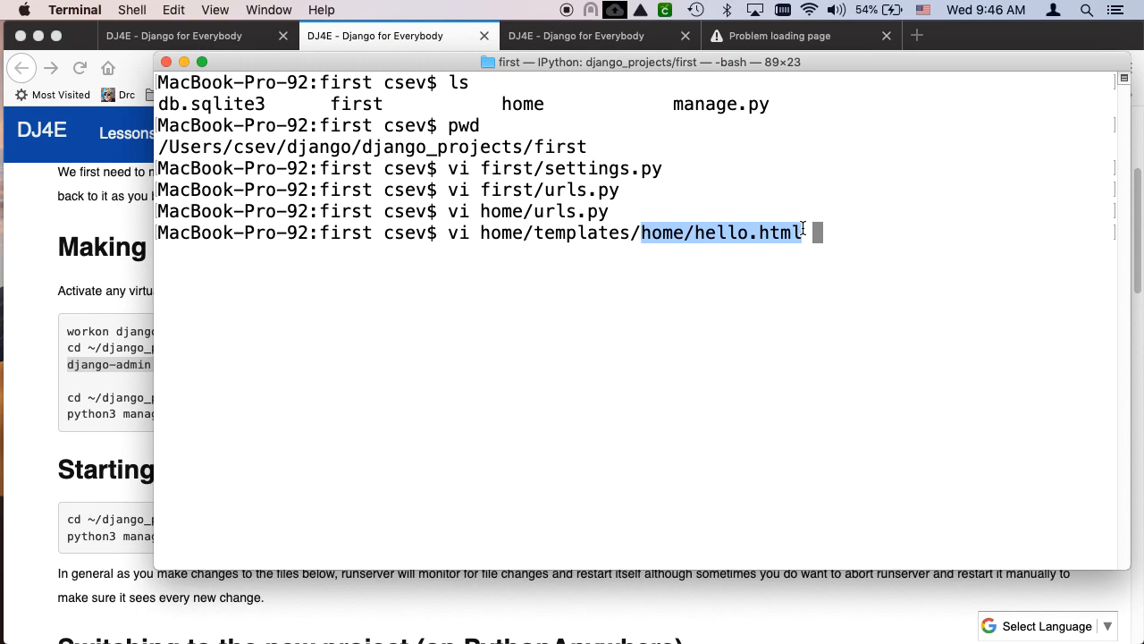
{"action": "key", "text": "Return"}
{"action": "type", "text": "pwd"}
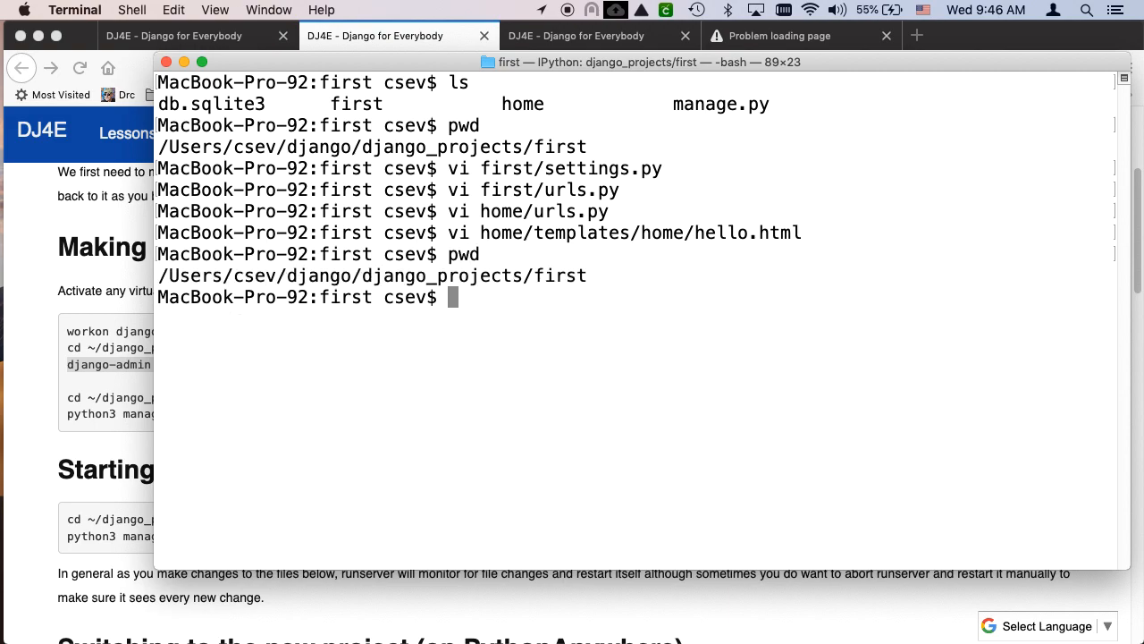
{"action": "type", "text": "python3"}
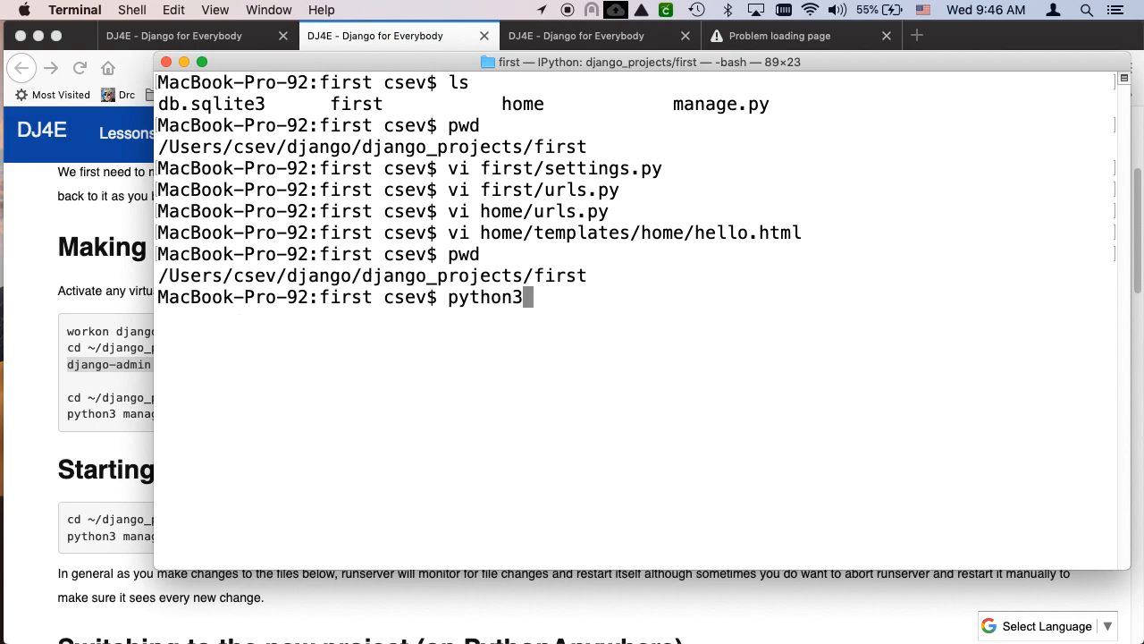
{"action": "type", "text": "manage.py"}
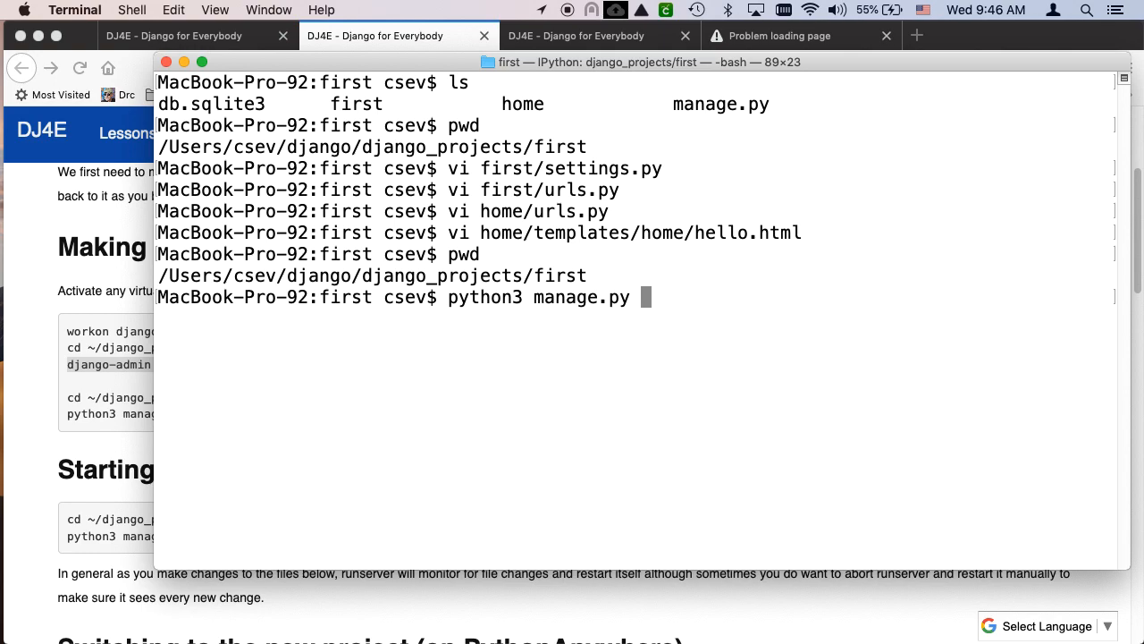
{"action": "type", "text": "runserver"}
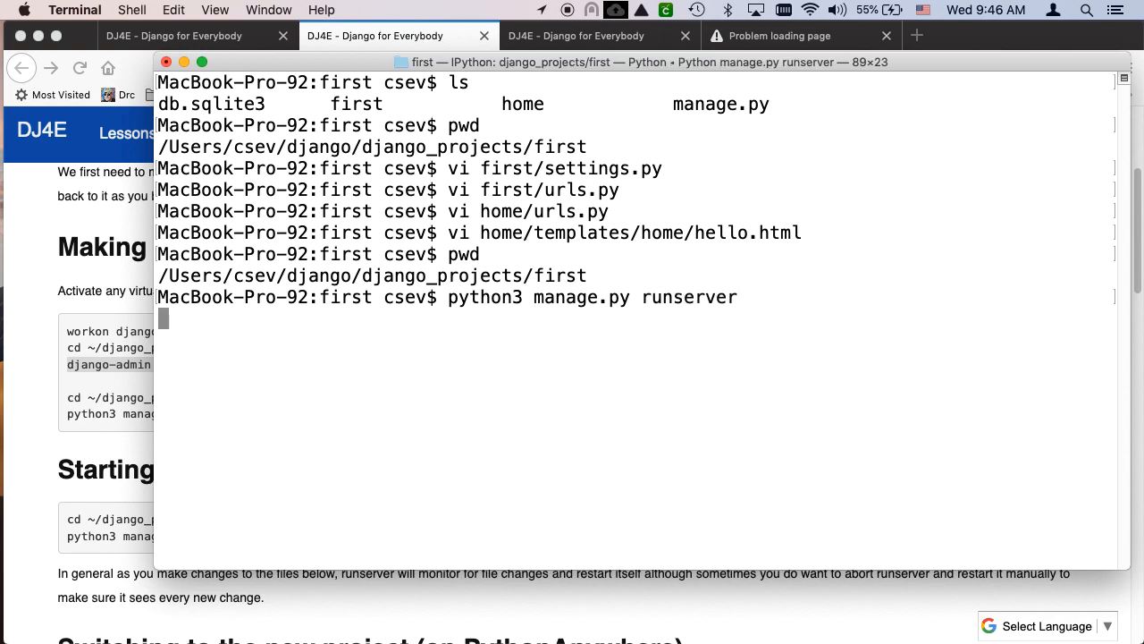
{"action": "key", "text": "Return"}
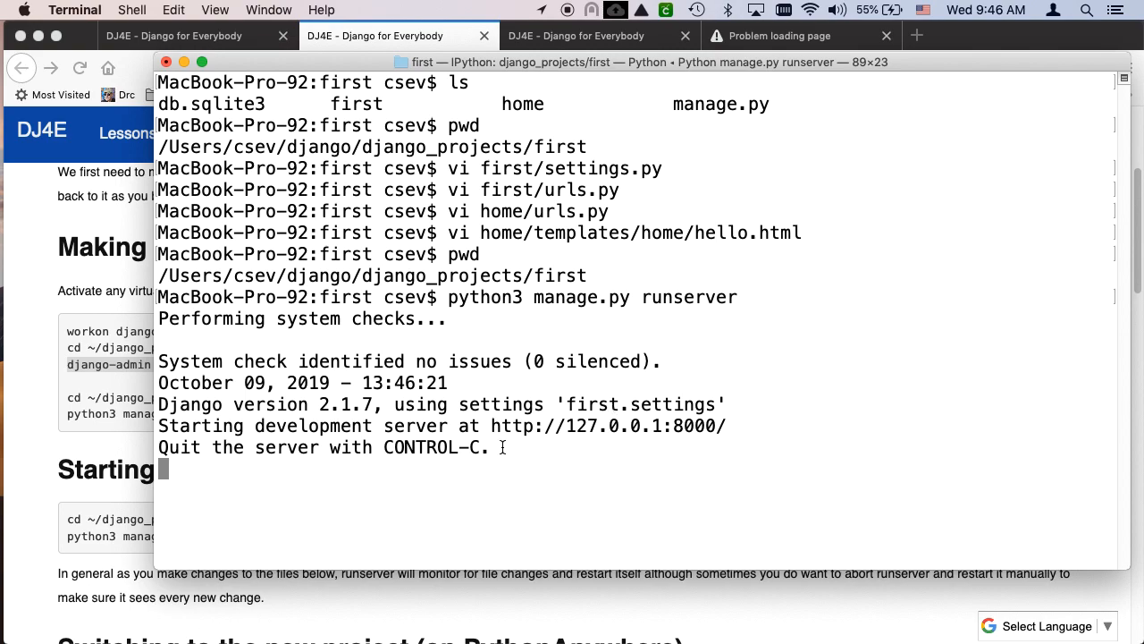
{"action": "double_click", "coordinate": [608, 426]}
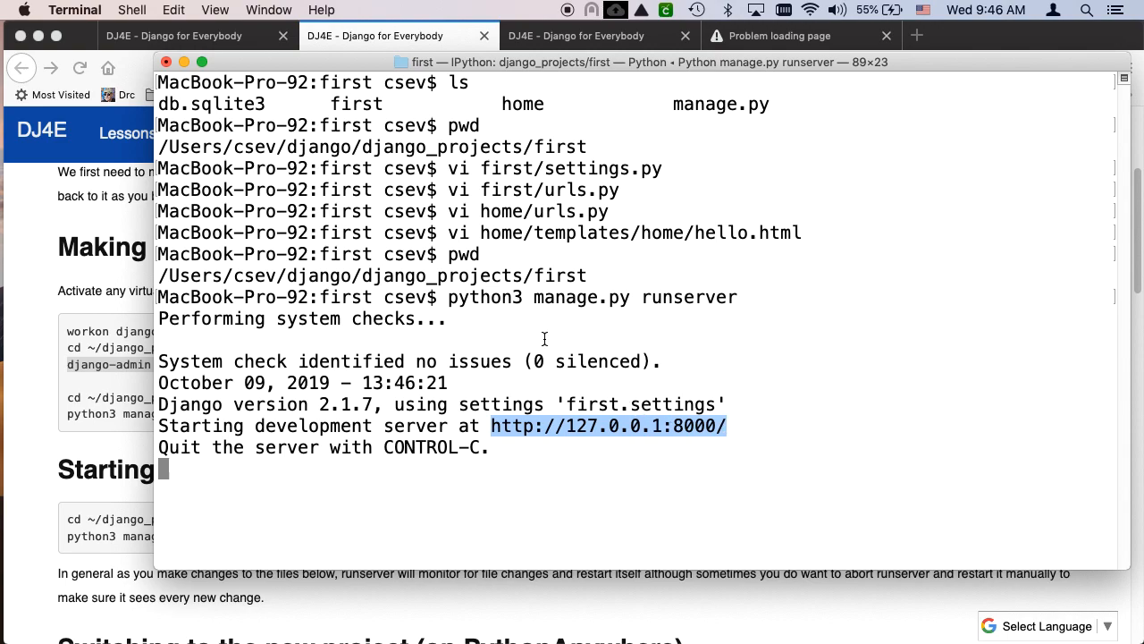
{"action": "mouse_move", "coordinate": [486, 376]}
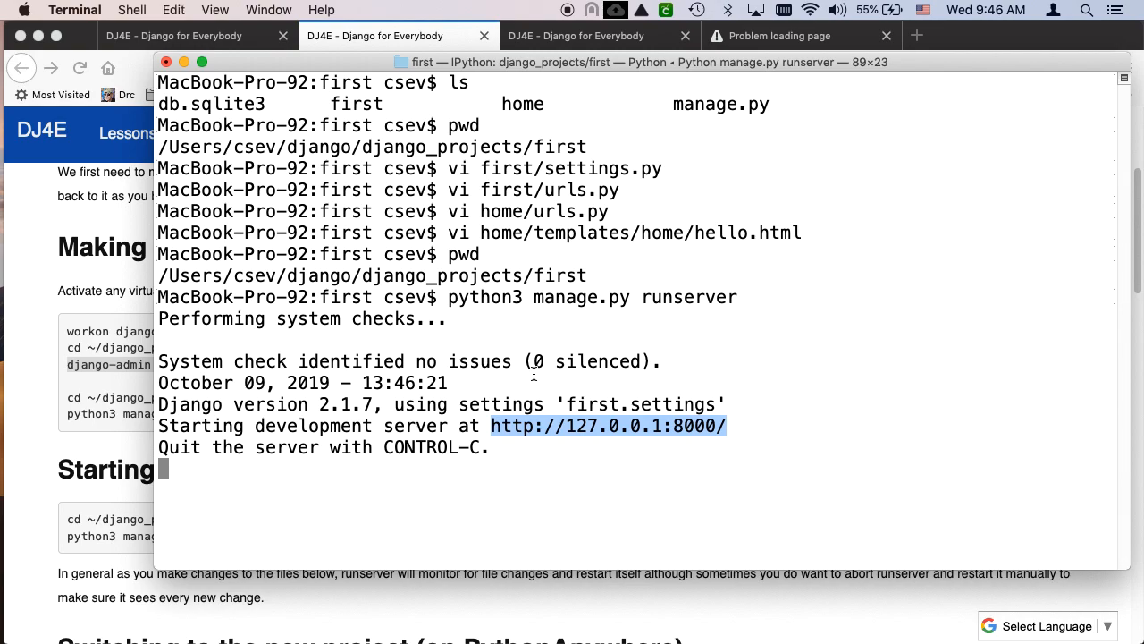
{"action": "mouse_move", "coordinate": [228, 222]}
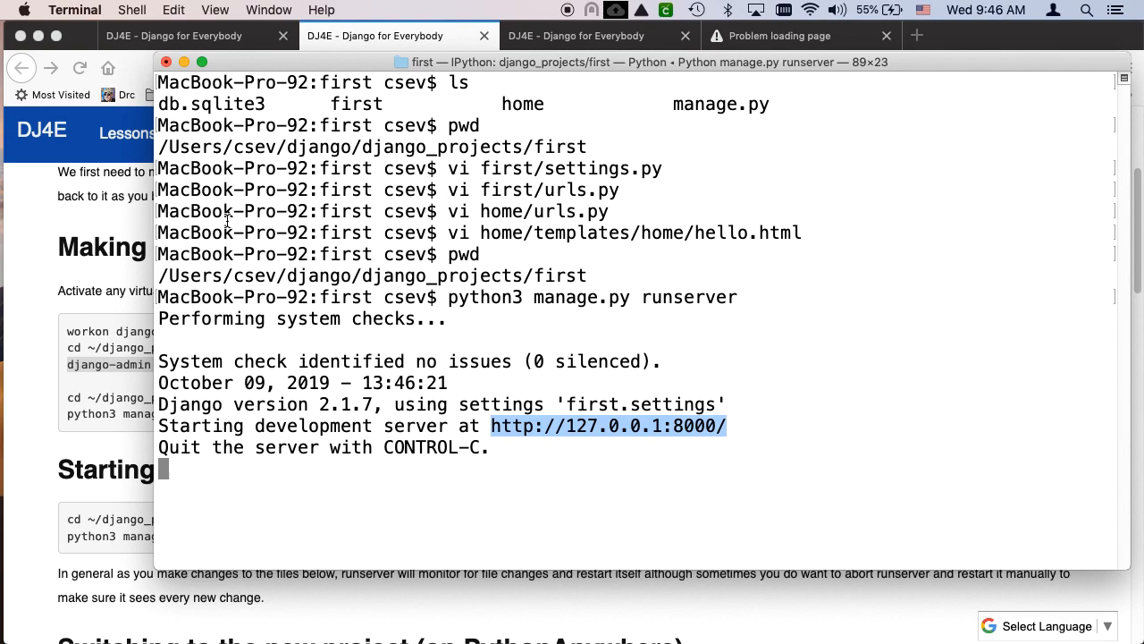
{"action": "left_click", "coordinate": [779, 35]}
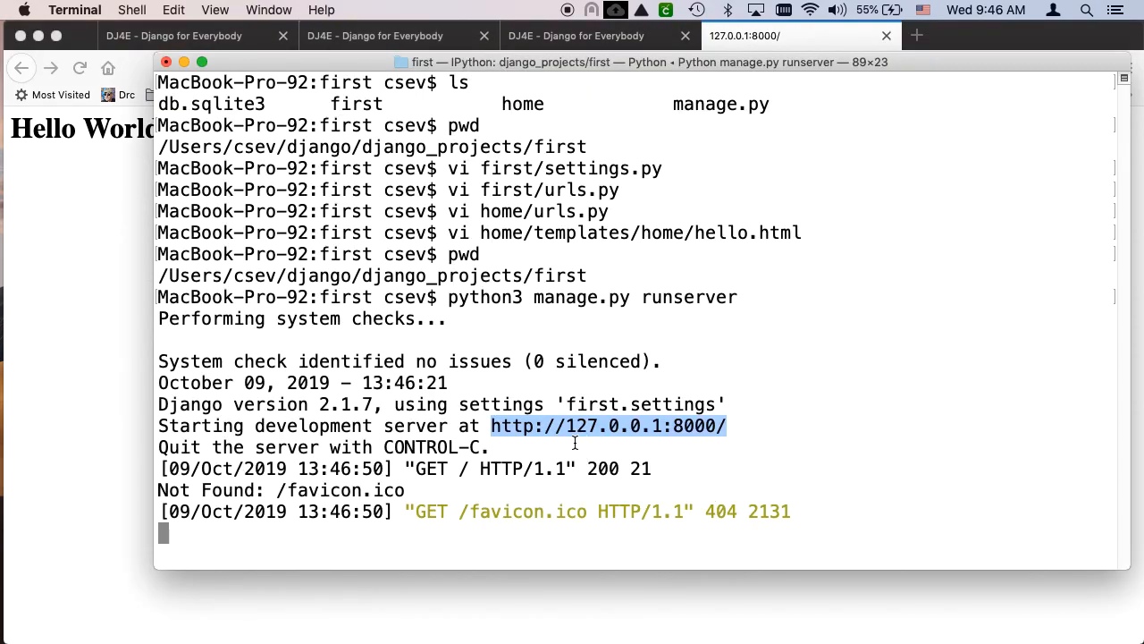
{"action": "left_click_drag", "start_coordinate": [404, 468], "coordinate": [522, 468]}
{"action": "type", "text": "ls -l"}
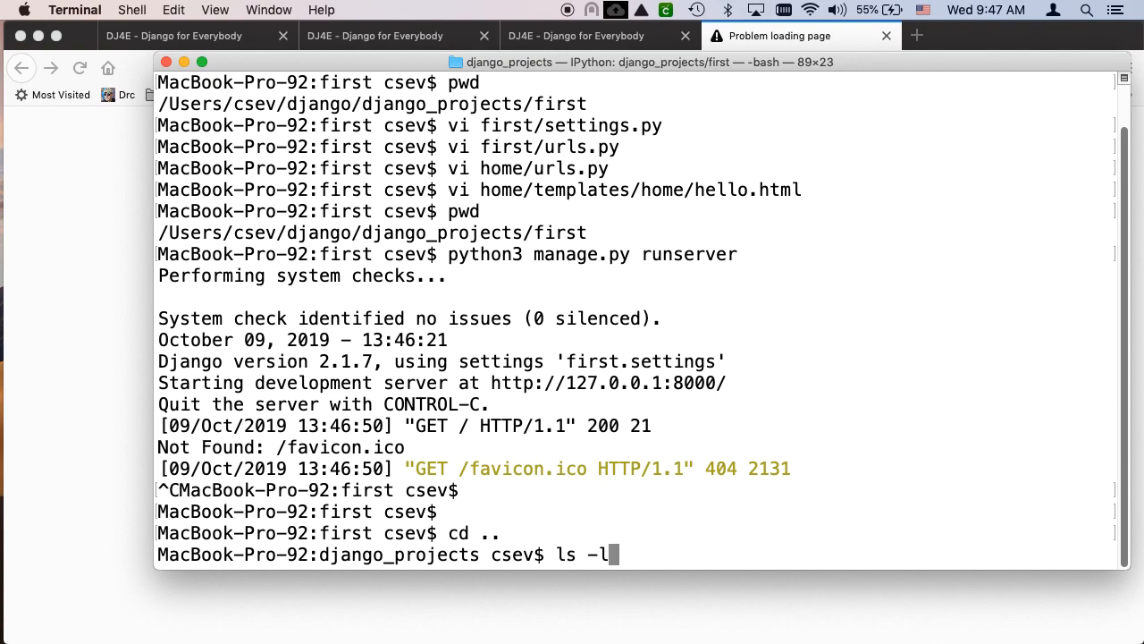
List django_projects, move into dj4e-samples and point out its manage.py.
{"action": "key", "text": "Return"}
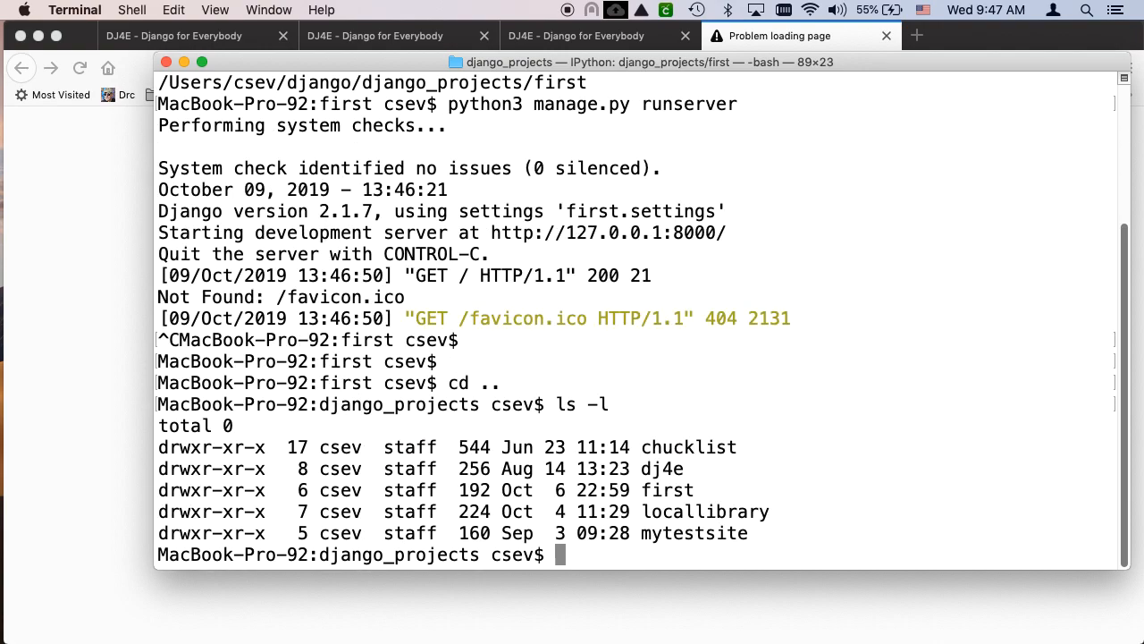
{"action": "mouse_move", "coordinate": [654, 472]}
{"action": "type", "text": "cd .."}
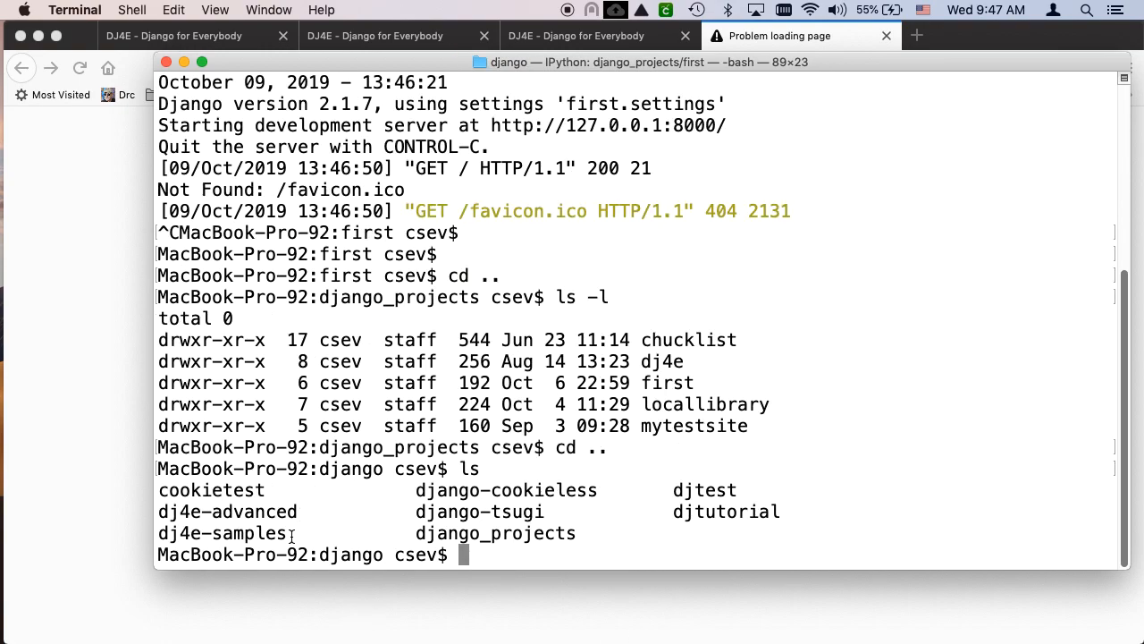
{"action": "type", "text": "c"}
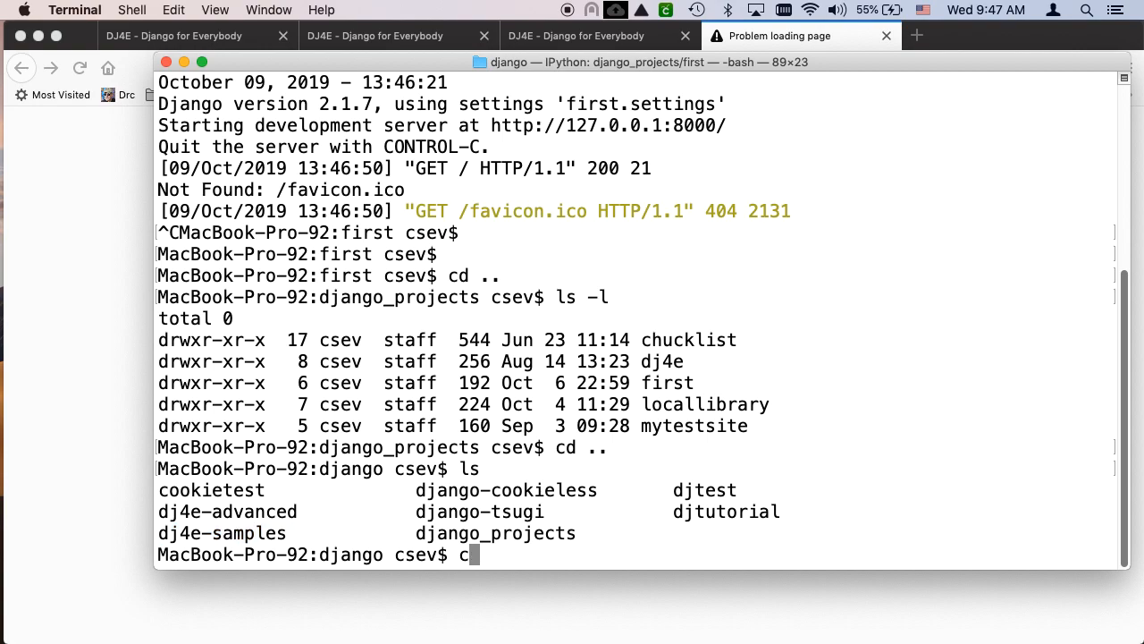
{"action": "type", "text": "d dj4e-samples/"}
{"action": "type", "text": "ls"}
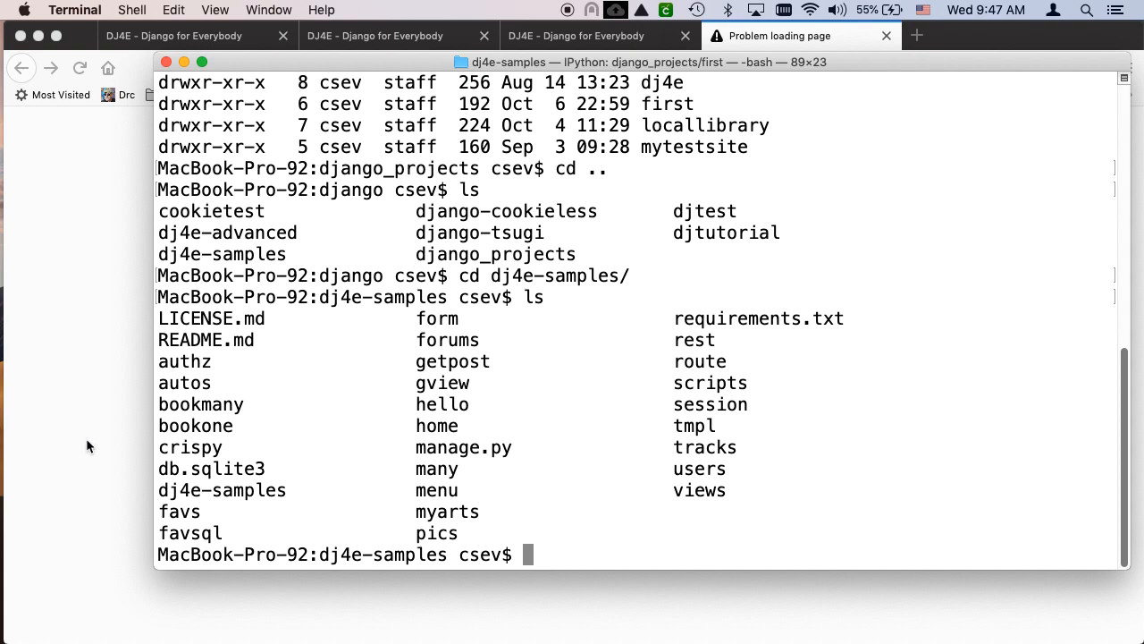
{"action": "double_click", "coordinate": [463, 447]}
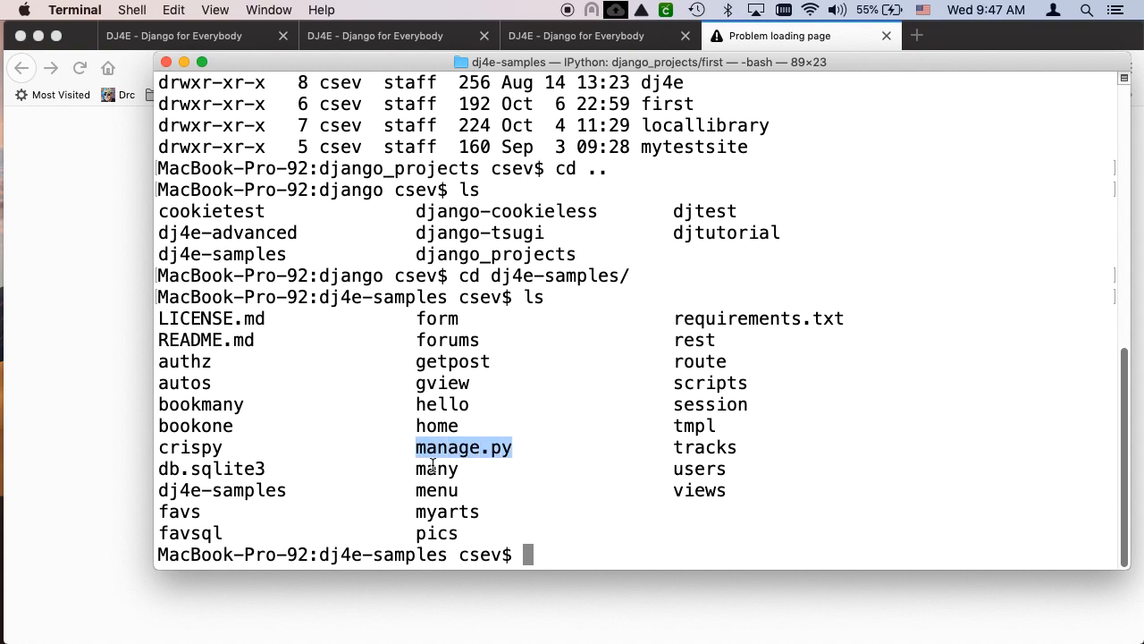
Enter python3 manage.py runserver for the dj4e-samples project.
{"action": "type", "text": "python3 m"}
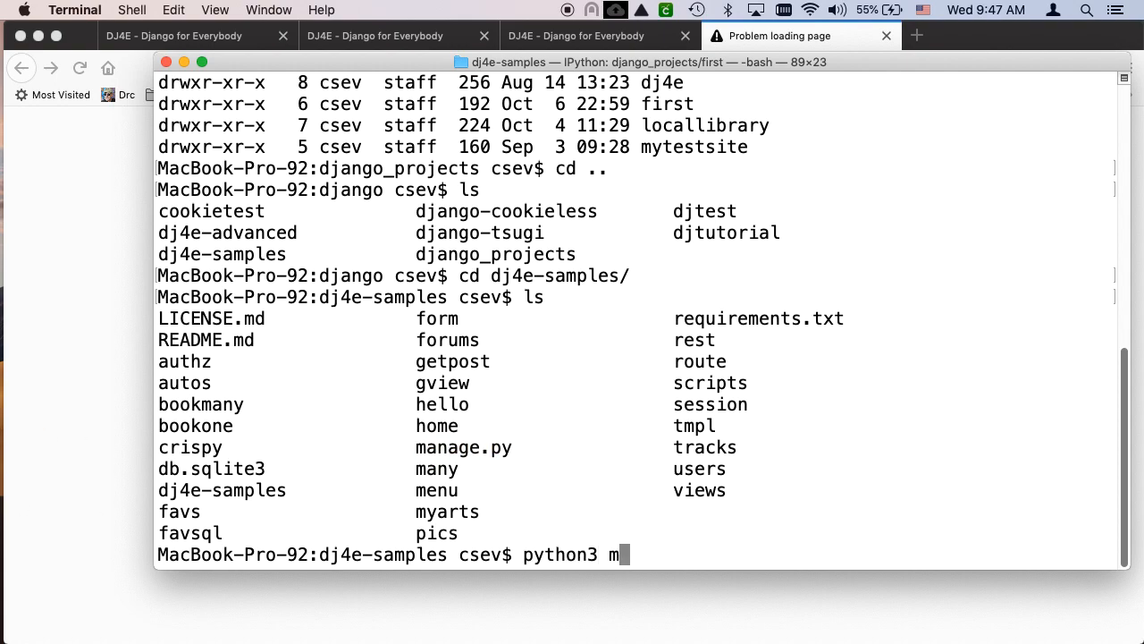
{"action": "type", "text": "anage.py"}
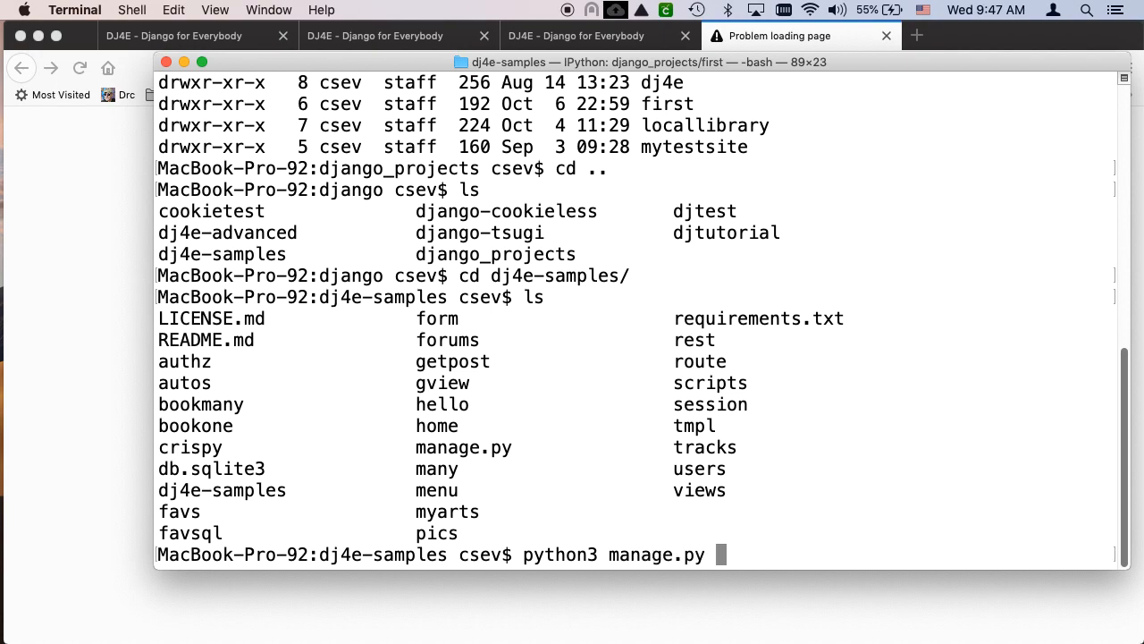
{"action": "type", "text": "runserver"}
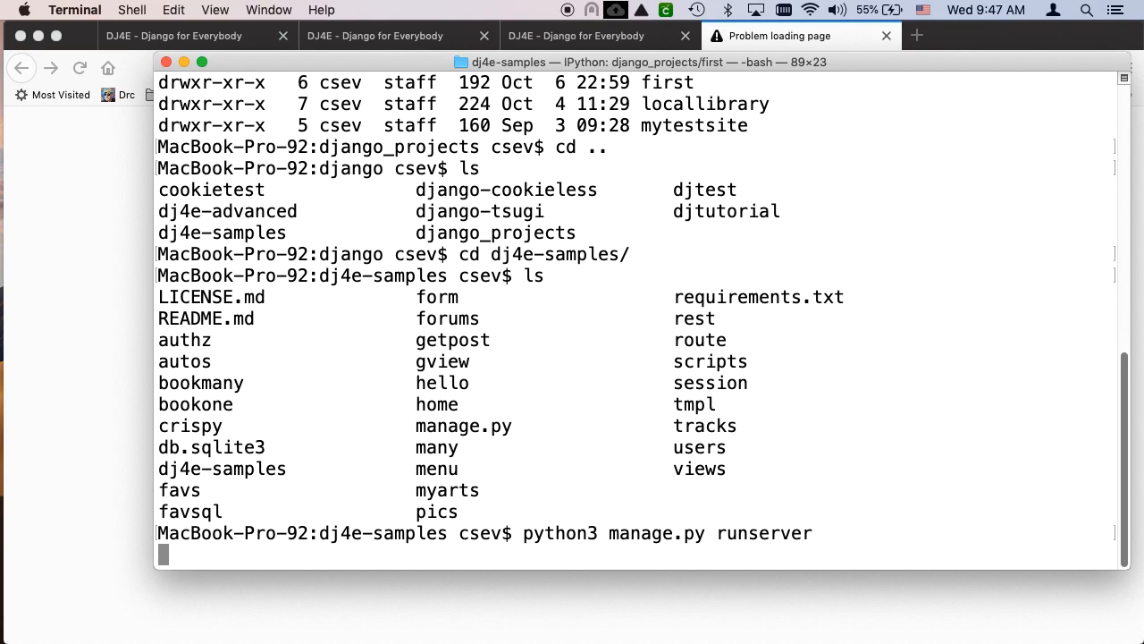
Start the dj4e-samples development server at 127.0.0.1:8000 and check the page in Firefox.
{"action": "key", "text": "Return"}
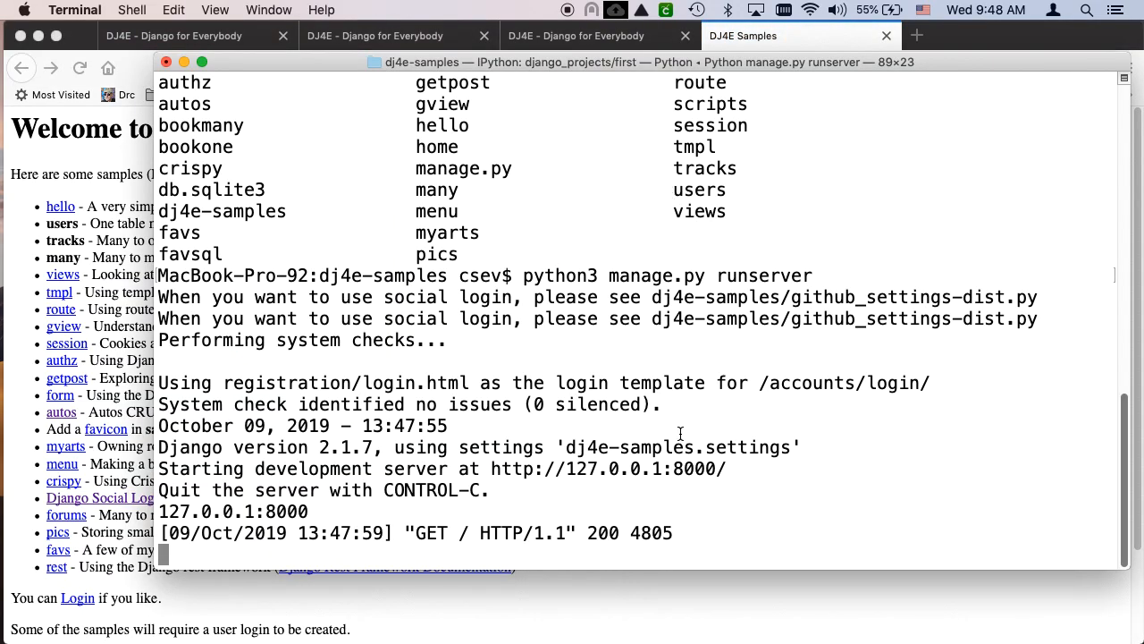
{"action": "scroll", "scroll_direction": "down", "scroll_amount": 3}
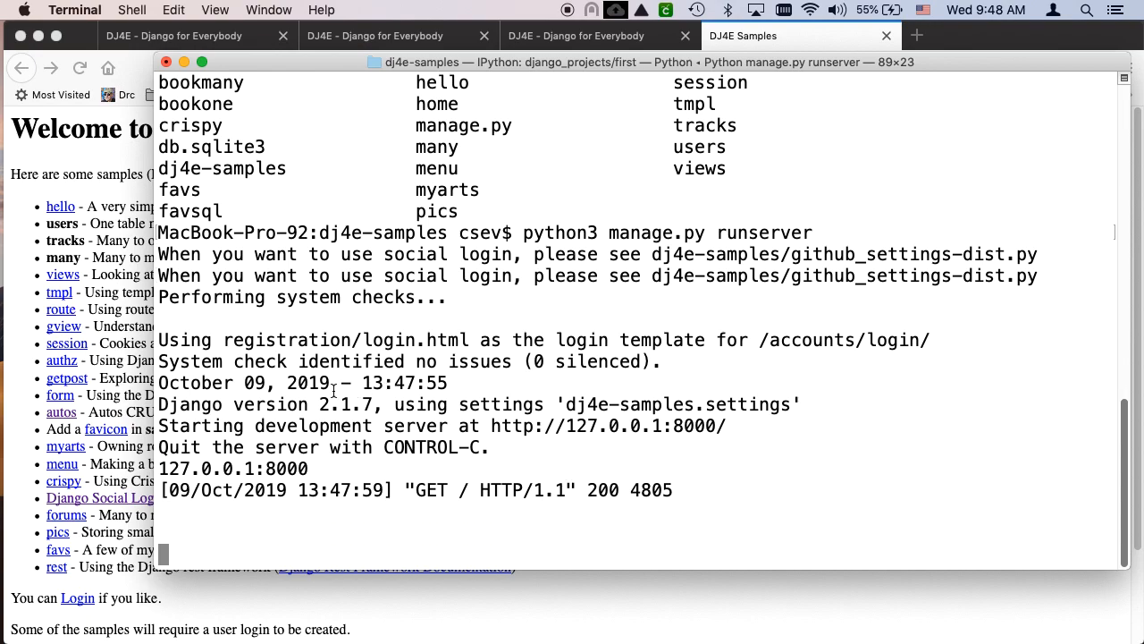
{"action": "left_click", "coordinate": [790, 36]}
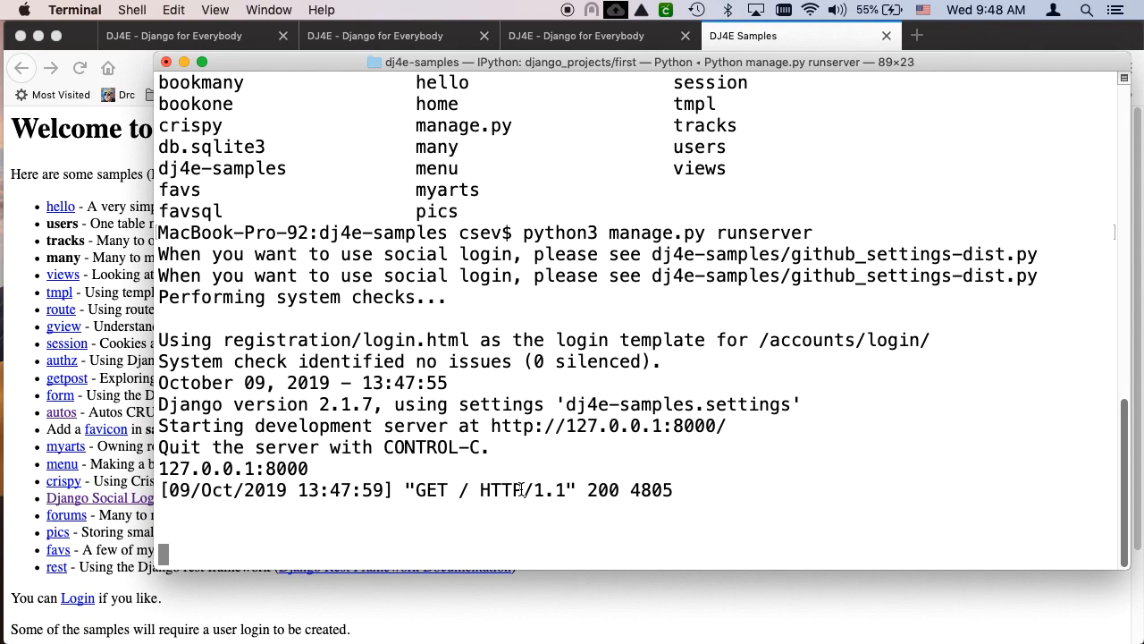
Stop the samples server with Ctrl+C, highlight its final log lines, and show the DJ4E Samples welcome page.
{"action": "key", "text": "ctrl+c"}
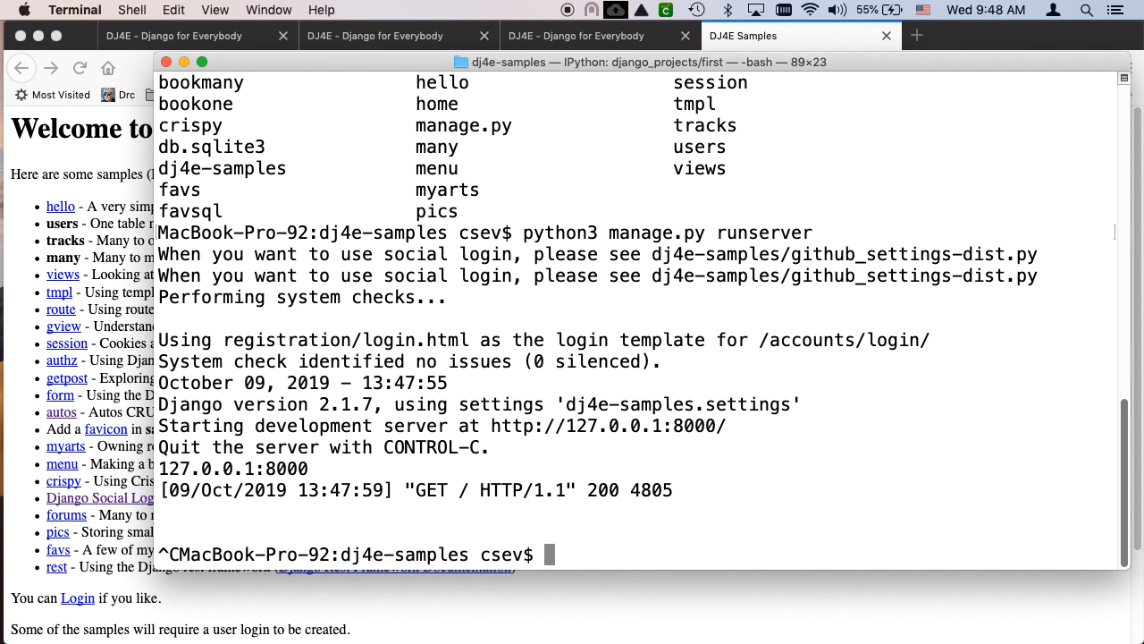
{"action": "left_click_drag", "start_coordinate": [159, 447], "coordinate": [674, 489]}
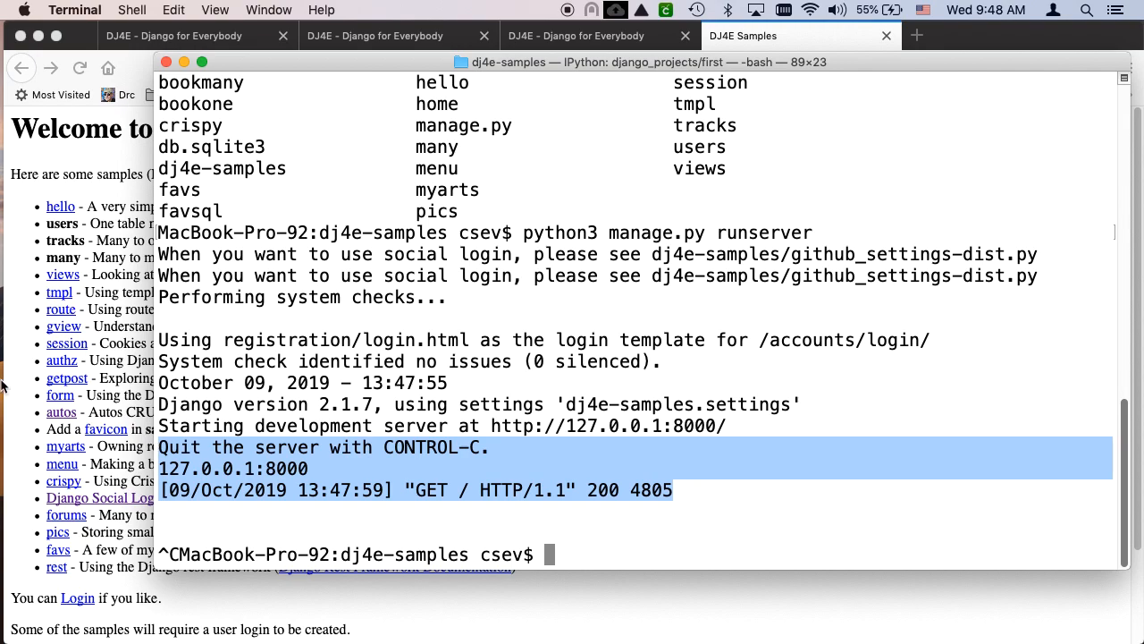
{"action": "left_click", "coordinate": [592, 36]}
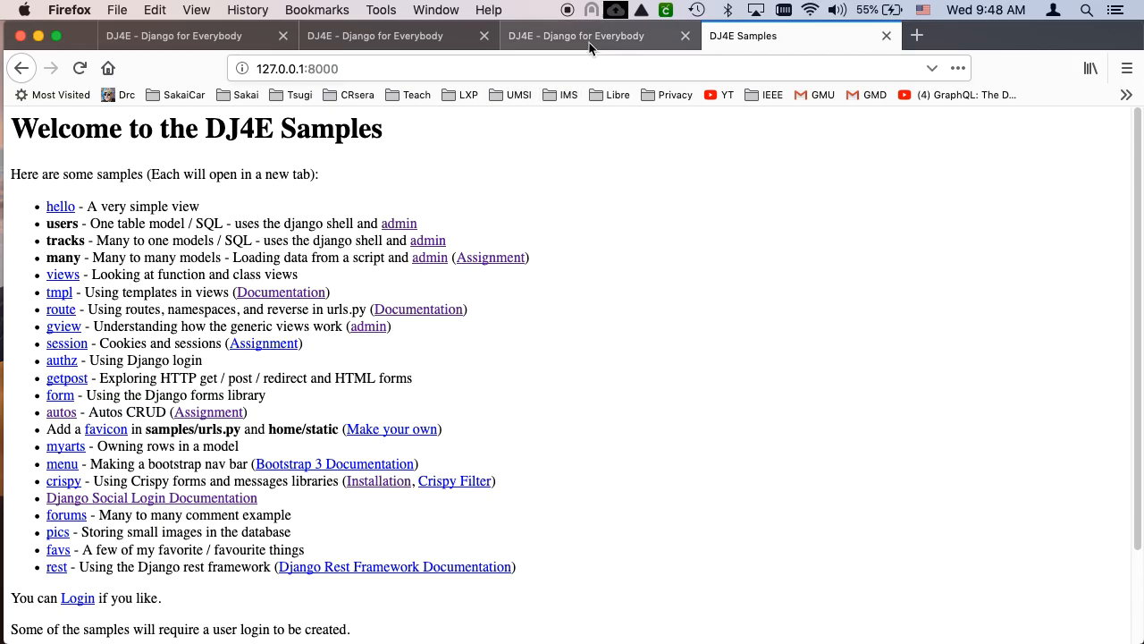
Scroll through the DJ4E 'Developing with Django on your computer' guide's laptop setup and runserver steps.
{"action": "left_click", "coordinate": [590, 36]}
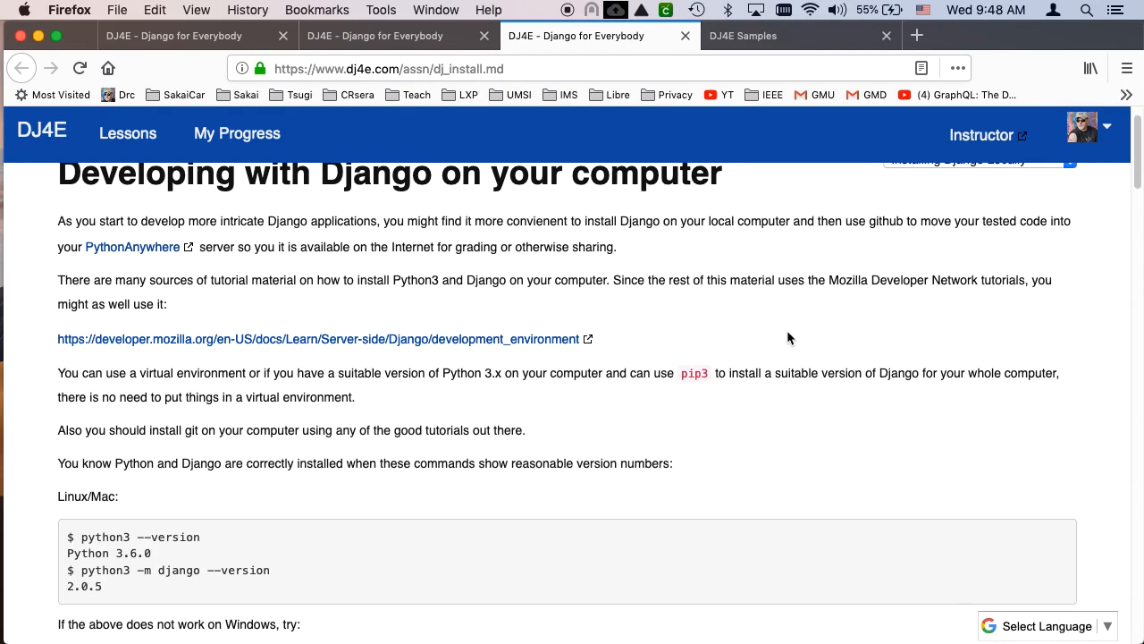
{"action": "scroll", "scroll_direction": "down", "scroll_amount": 3}
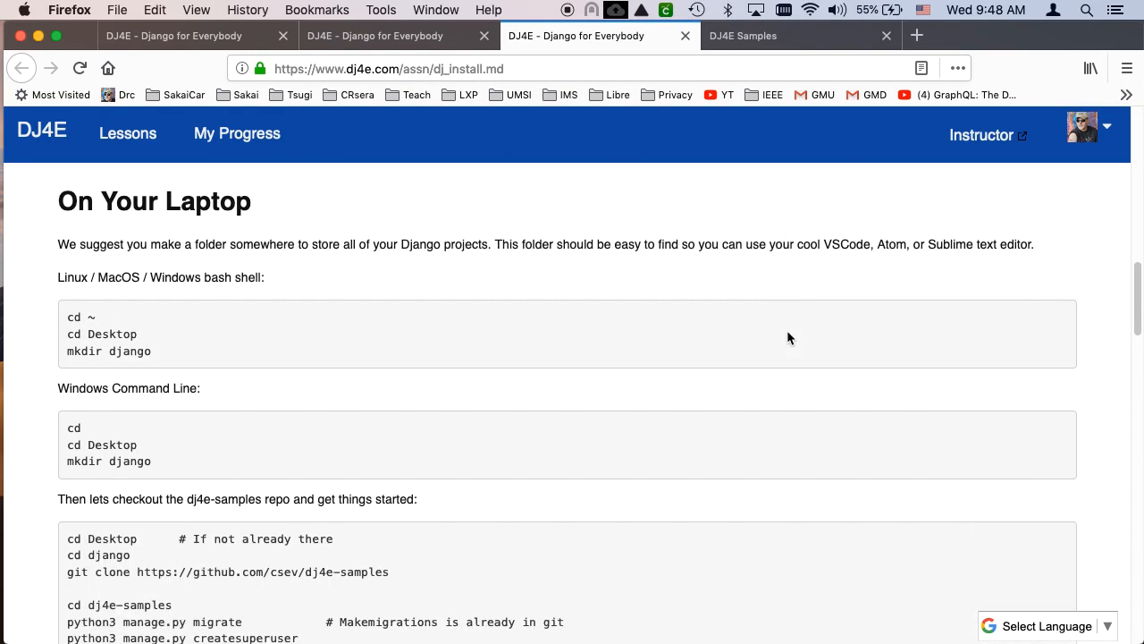
{"action": "scroll", "scroll_direction": "down", "scroll_amount": 3}
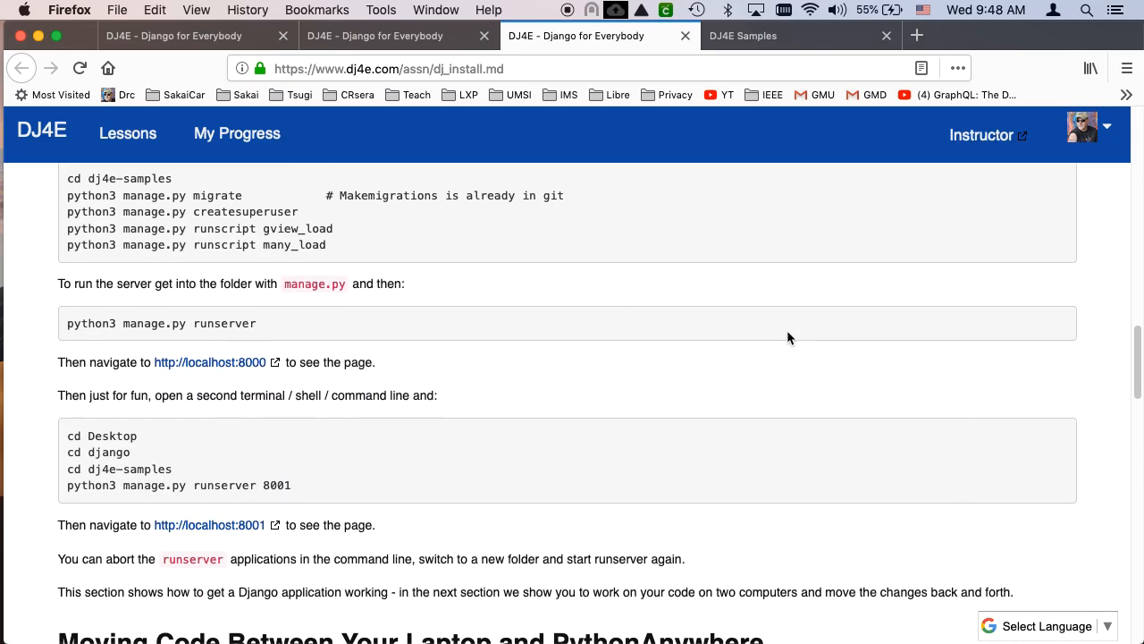
{"action": "scroll", "scroll_direction": "down", "scroll_amount": 3}
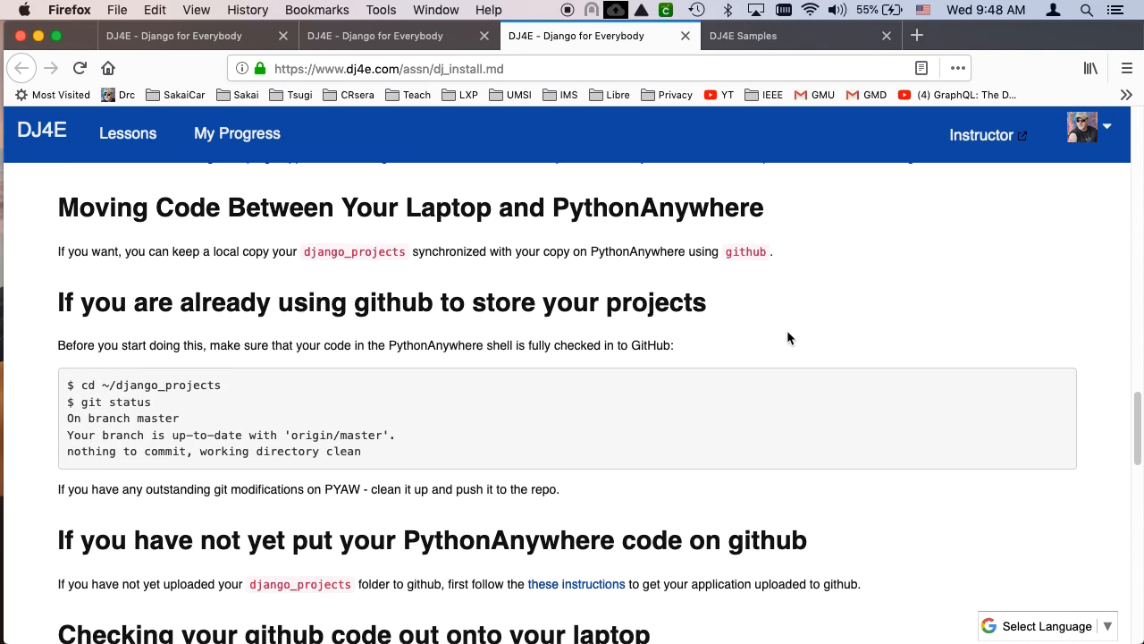
{"action": "left_click", "coordinate": [394, 36]}
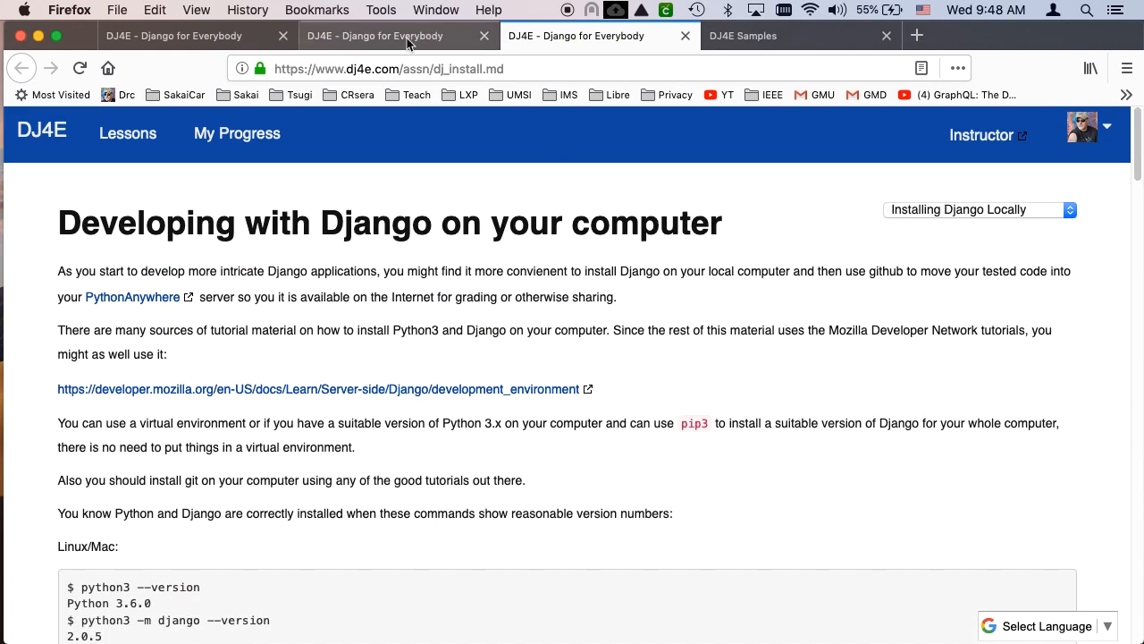